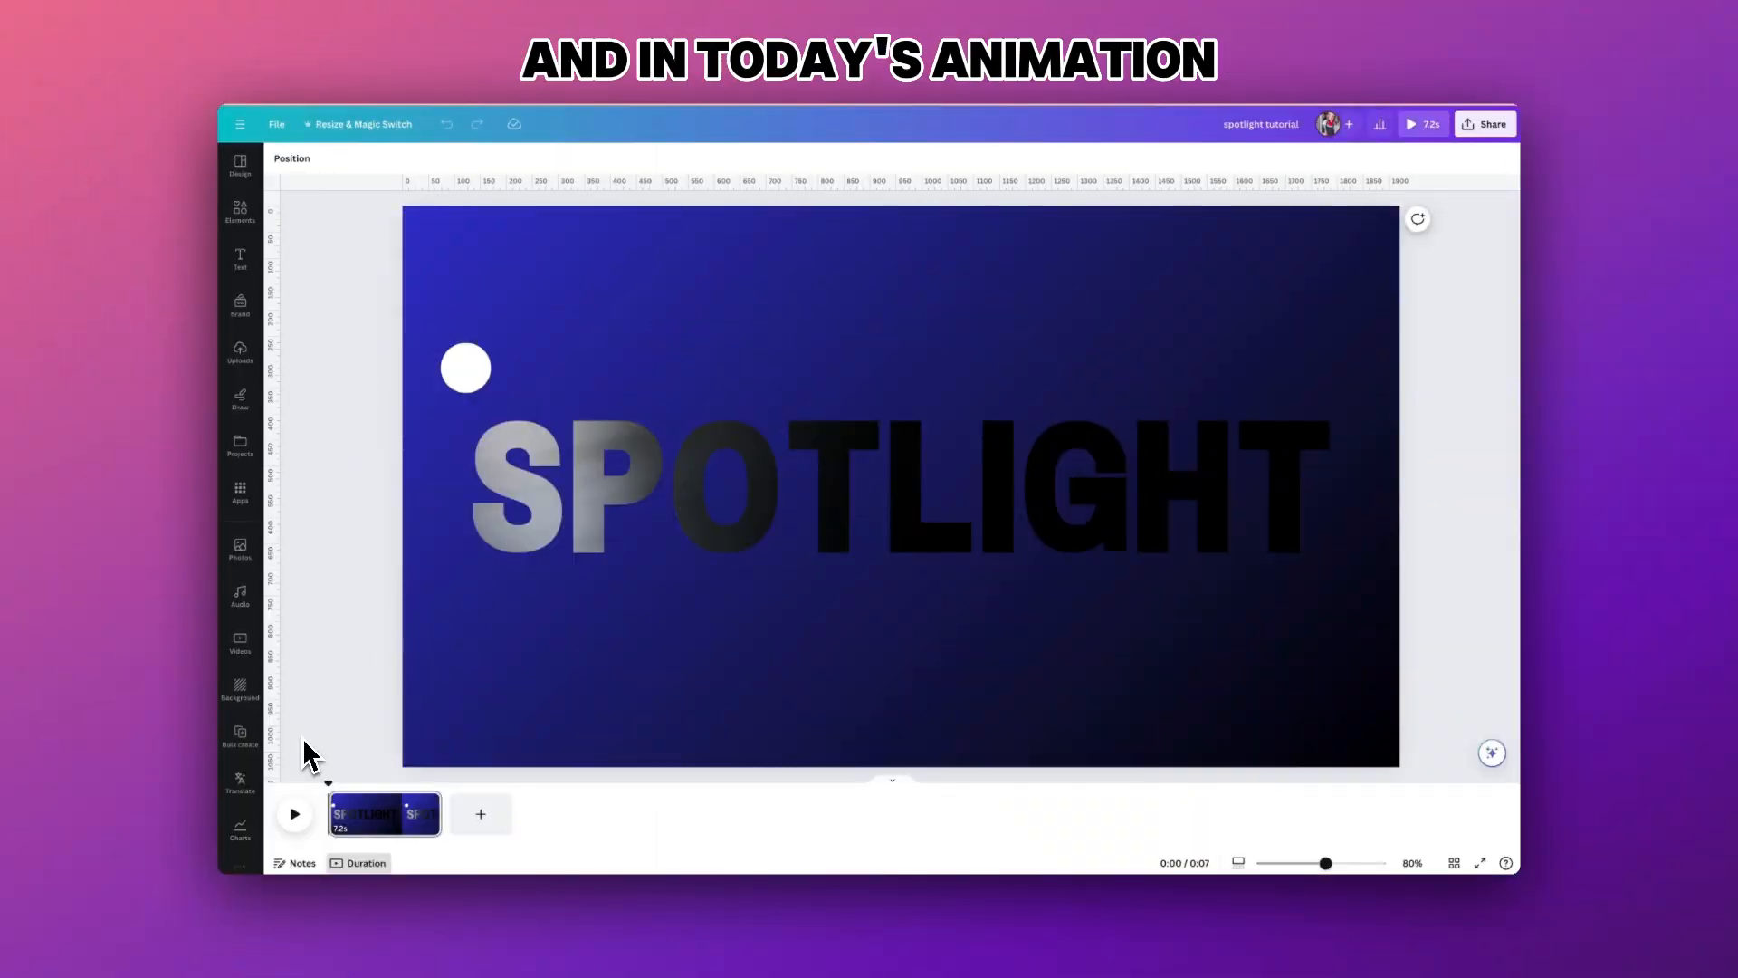
- Switch to the second page holding only the blue-to-black gradient background
click(293, 814)
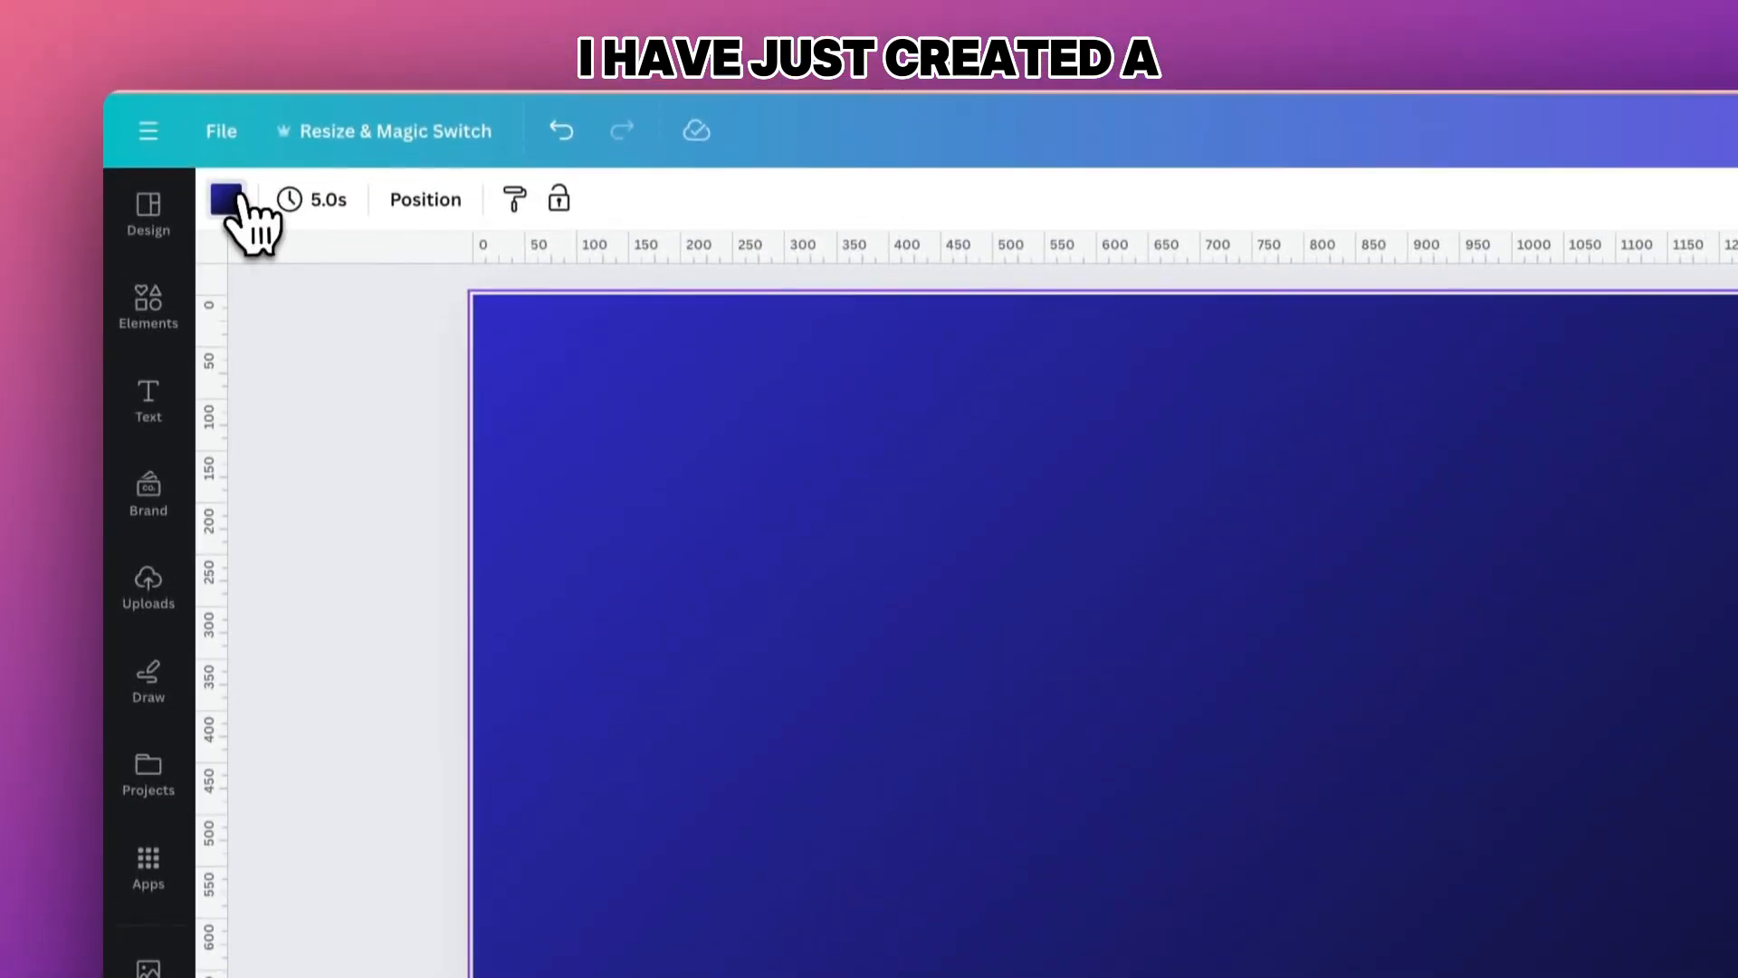
- Check the gradient colour, then search the Elements frames for 'letters'
click(228, 198)
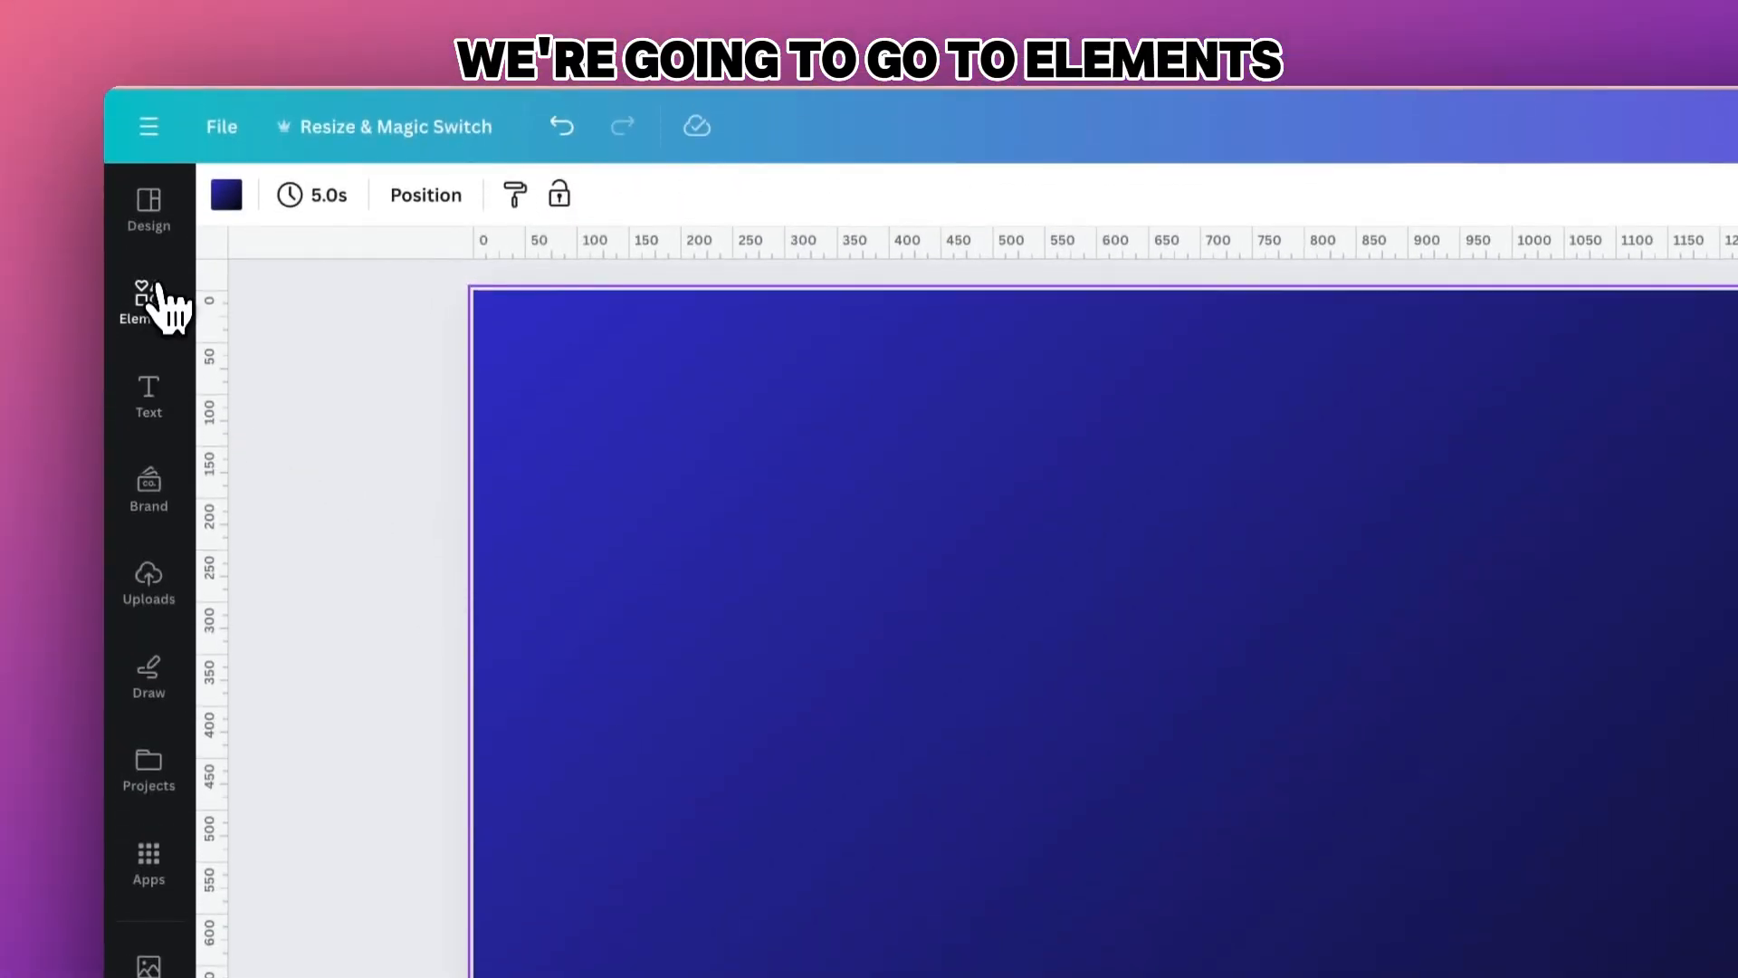
click(148, 305)
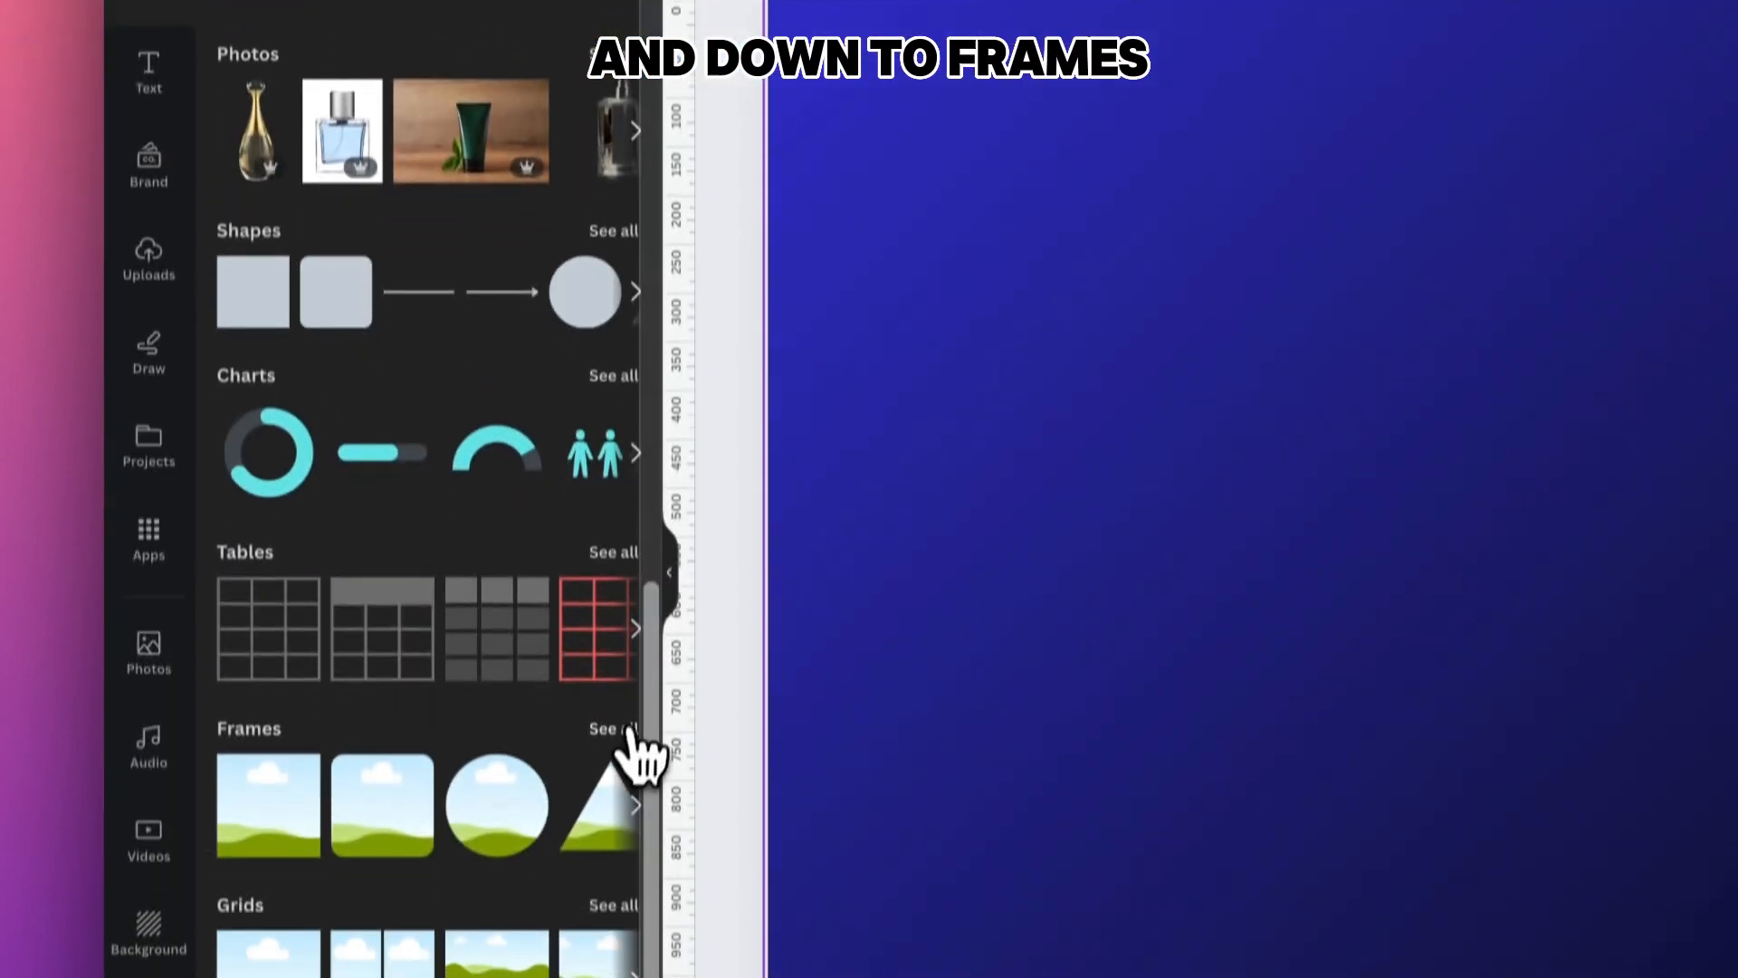
text(letters)
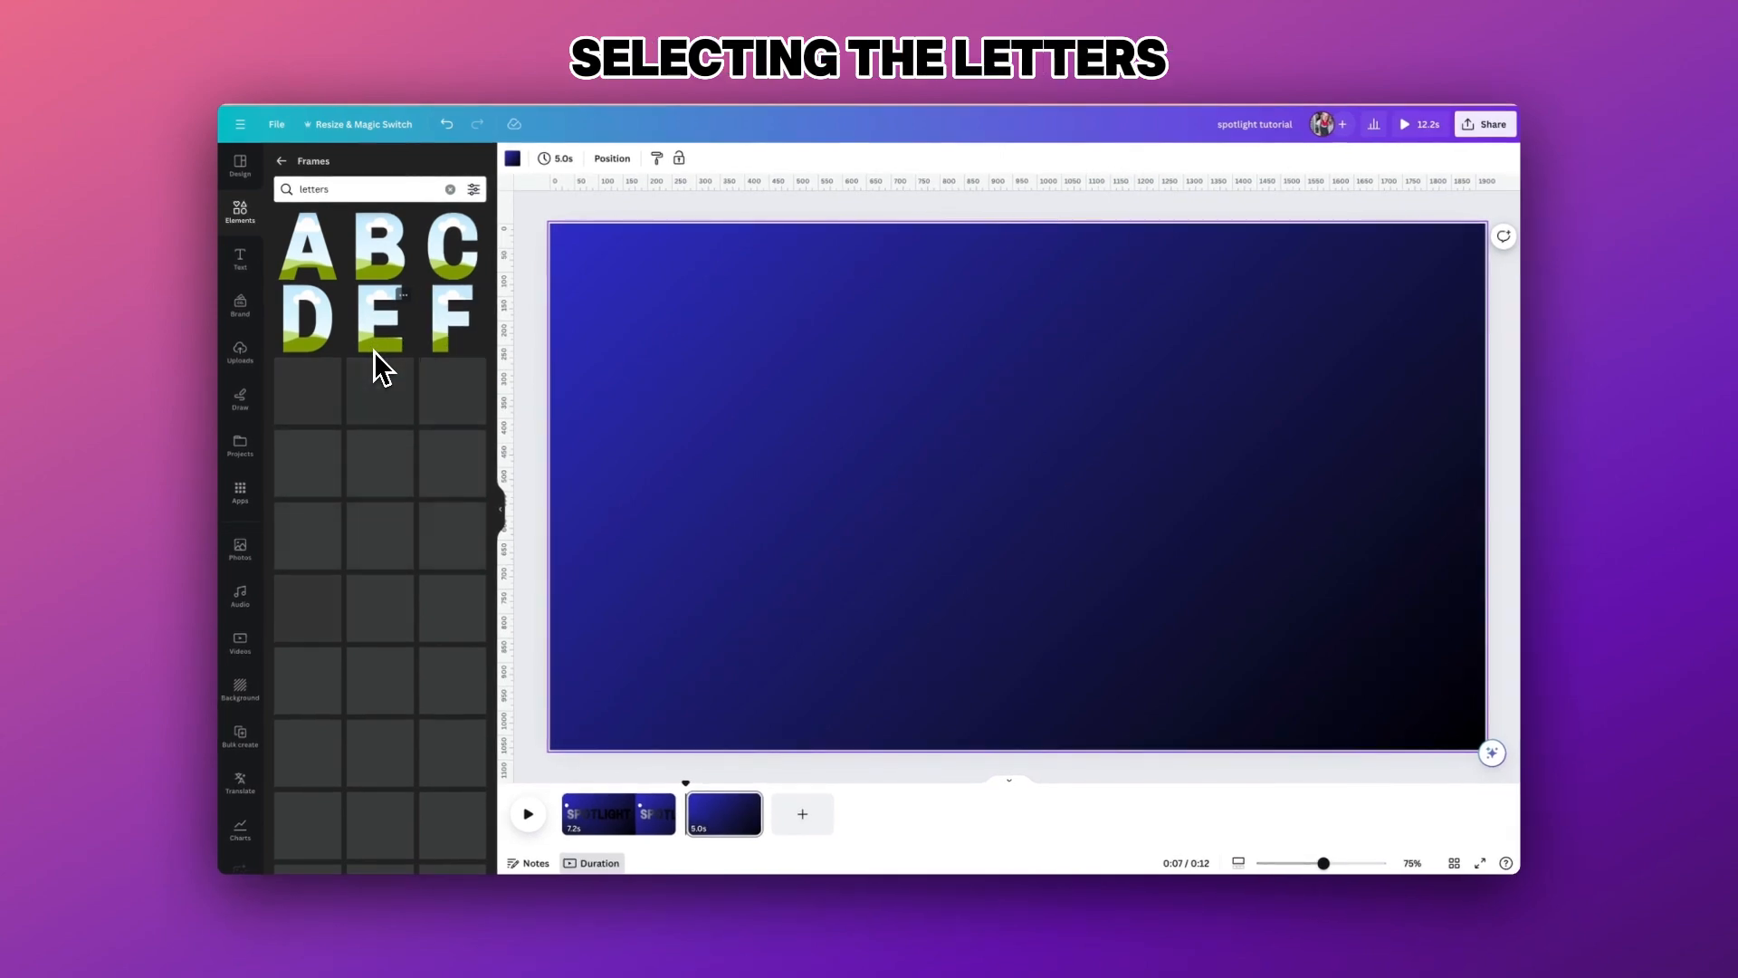
- Place the S-P-O-T-L-I-G-H-T letter frames, select them all and centre the row on the page
scroll(down, 3)
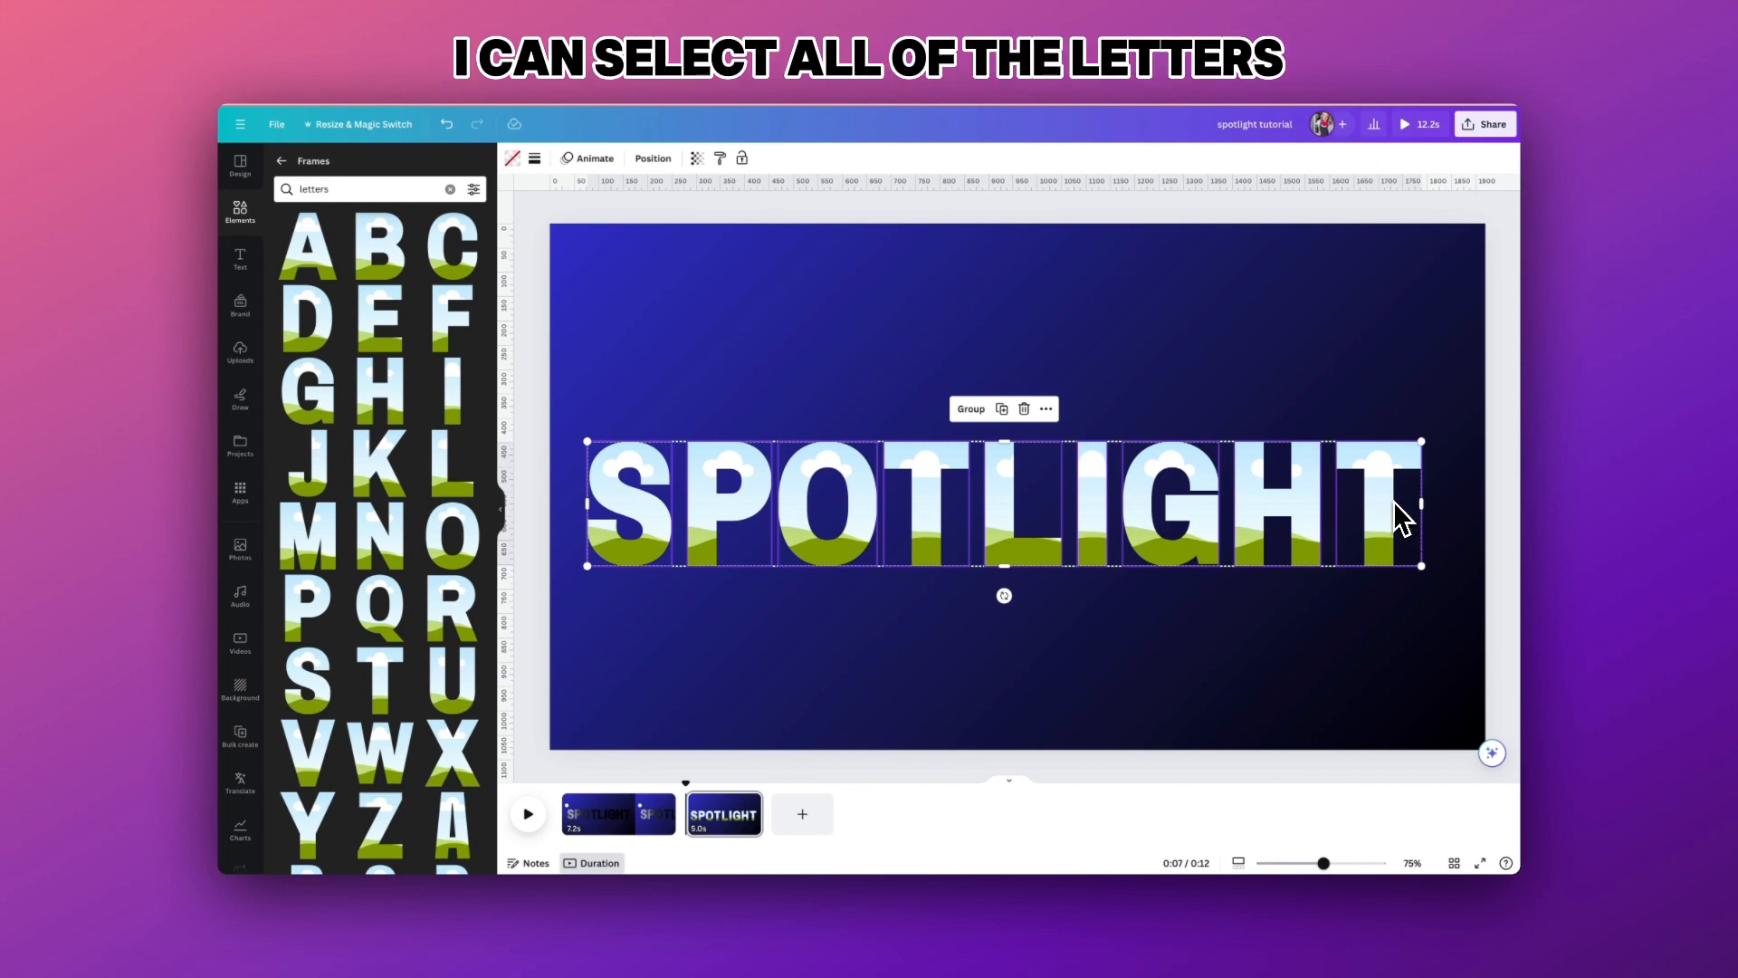
click(652, 157)
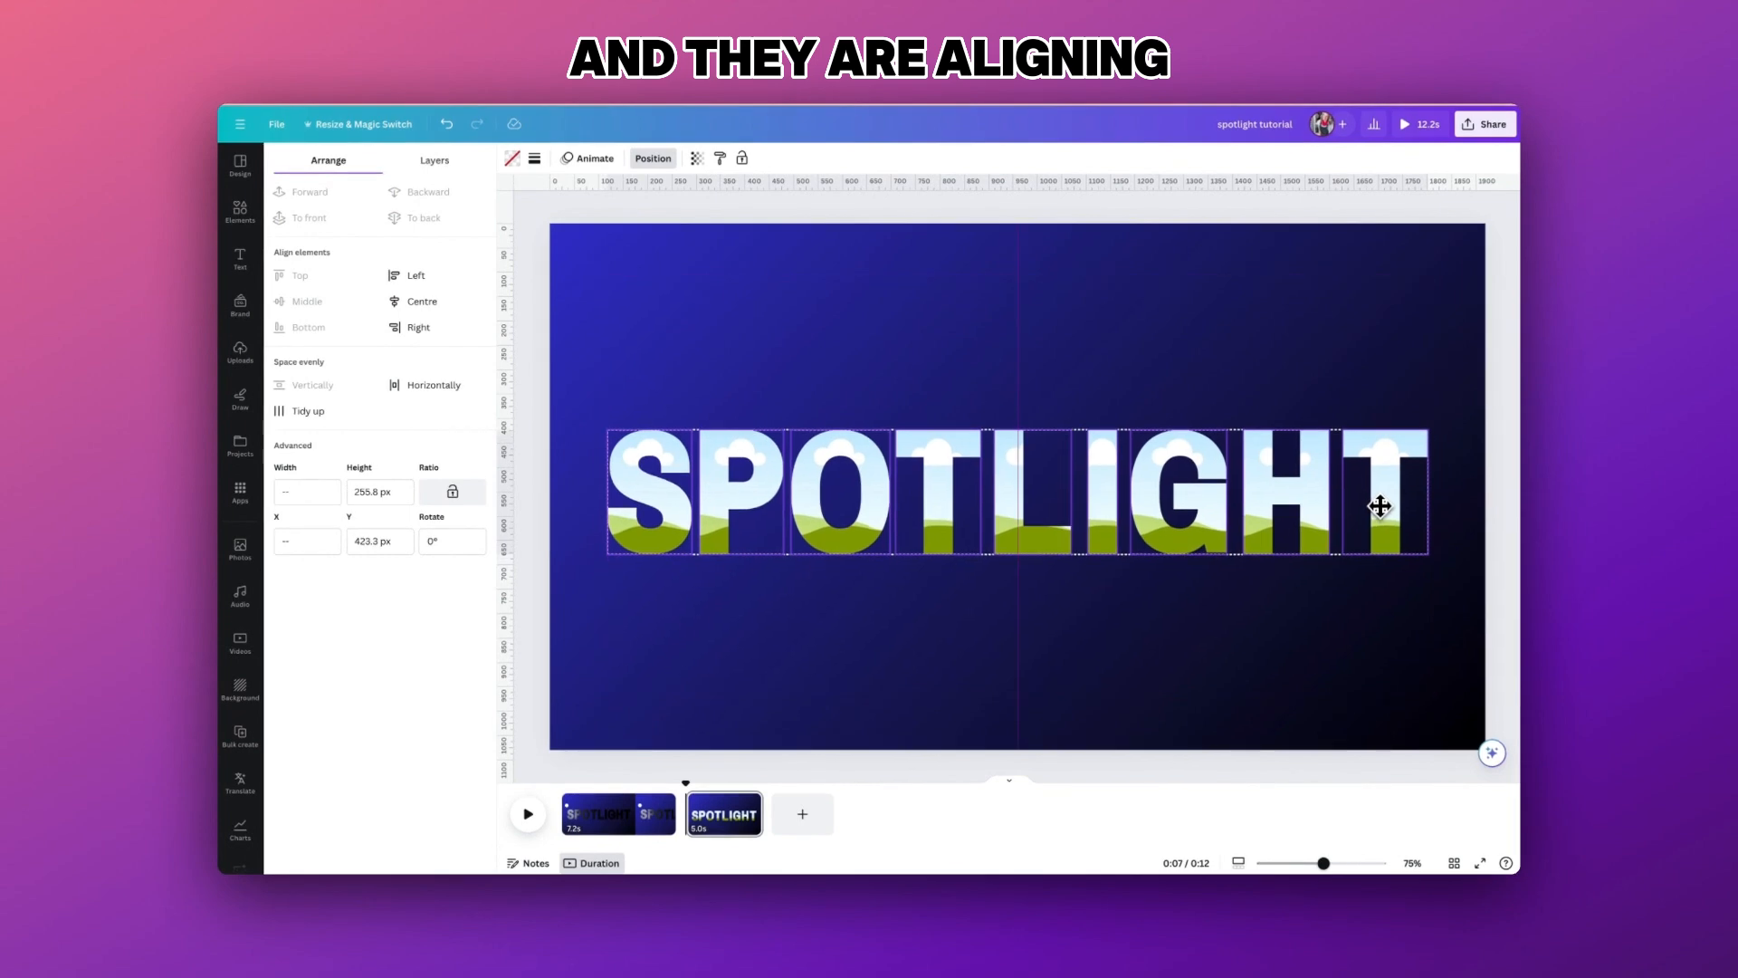
drag(1380, 505, 1192, 508)
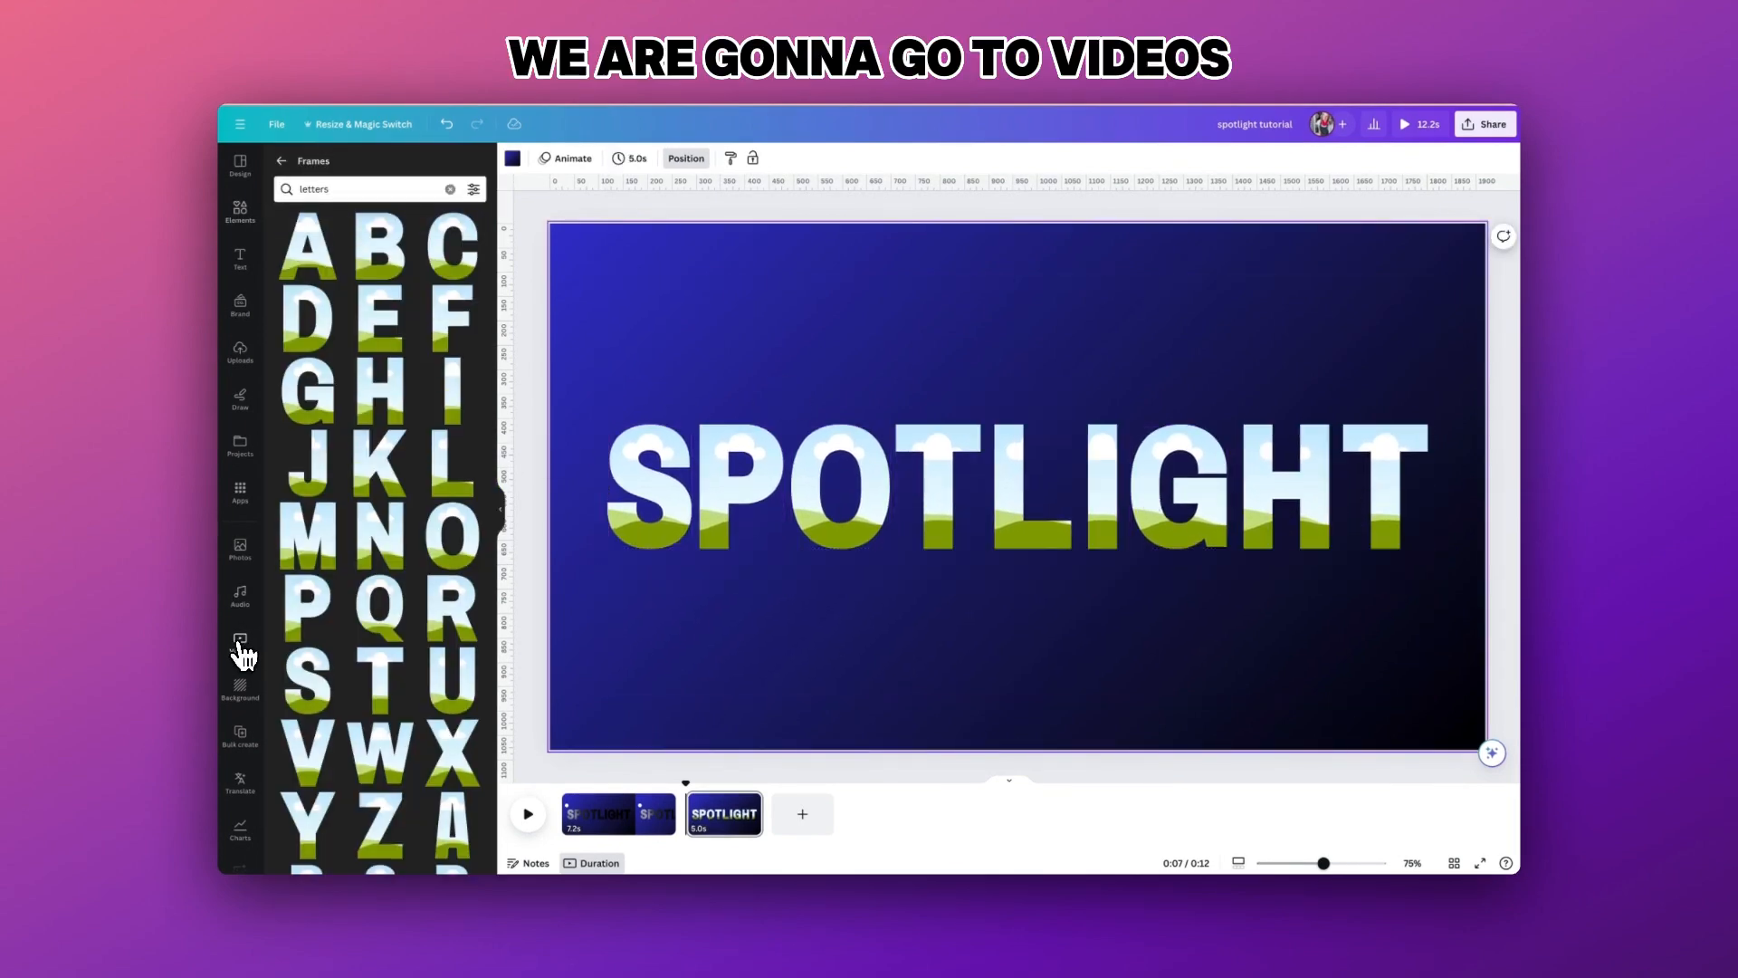
- Search stock videos for 'spotlight' and choose a clip with moving beams
click(239, 640)
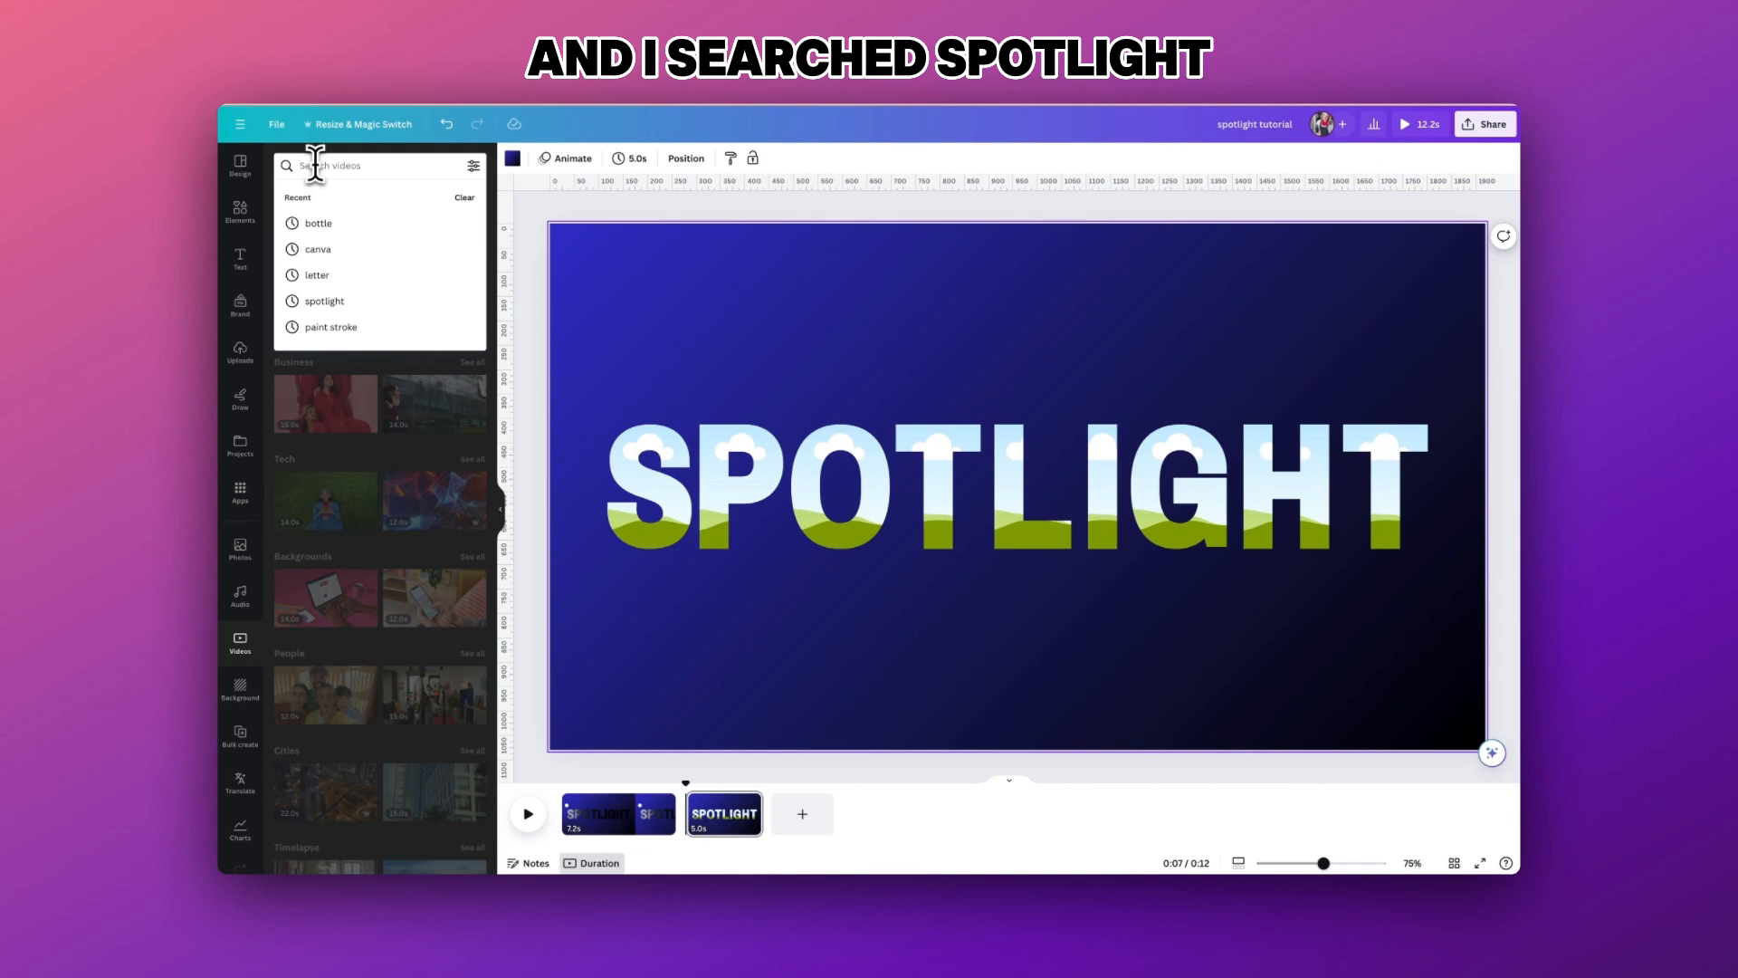
text(spotlight)
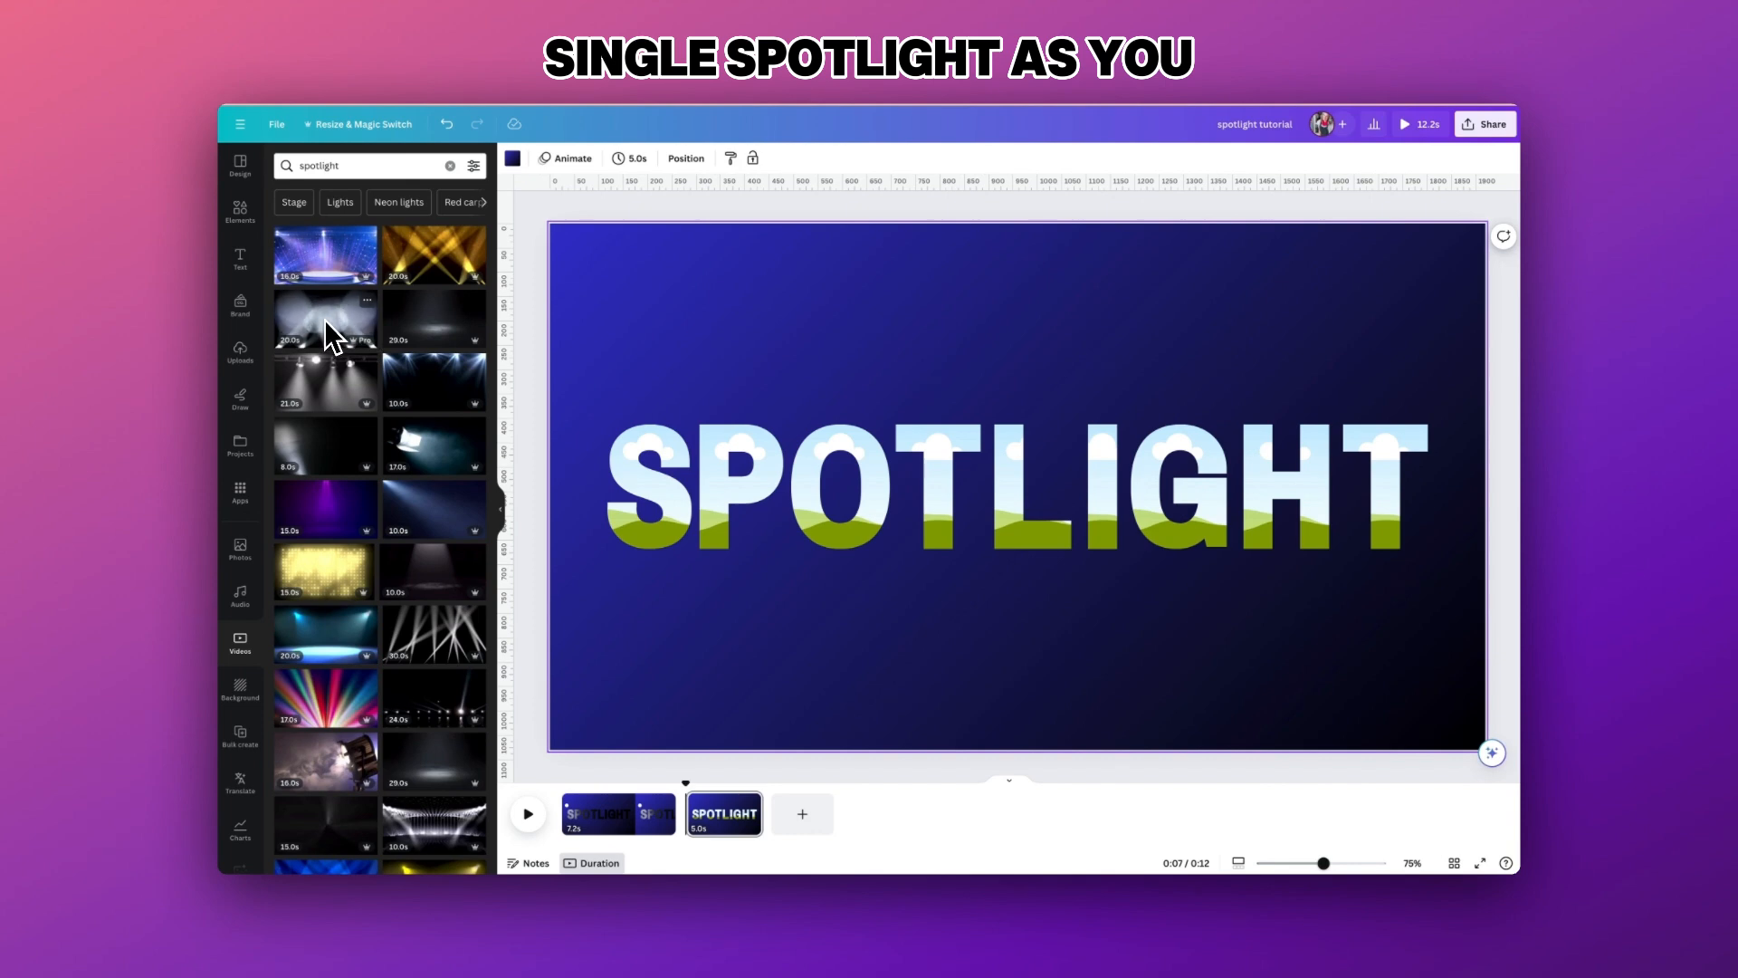
mouse_move(430, 328)
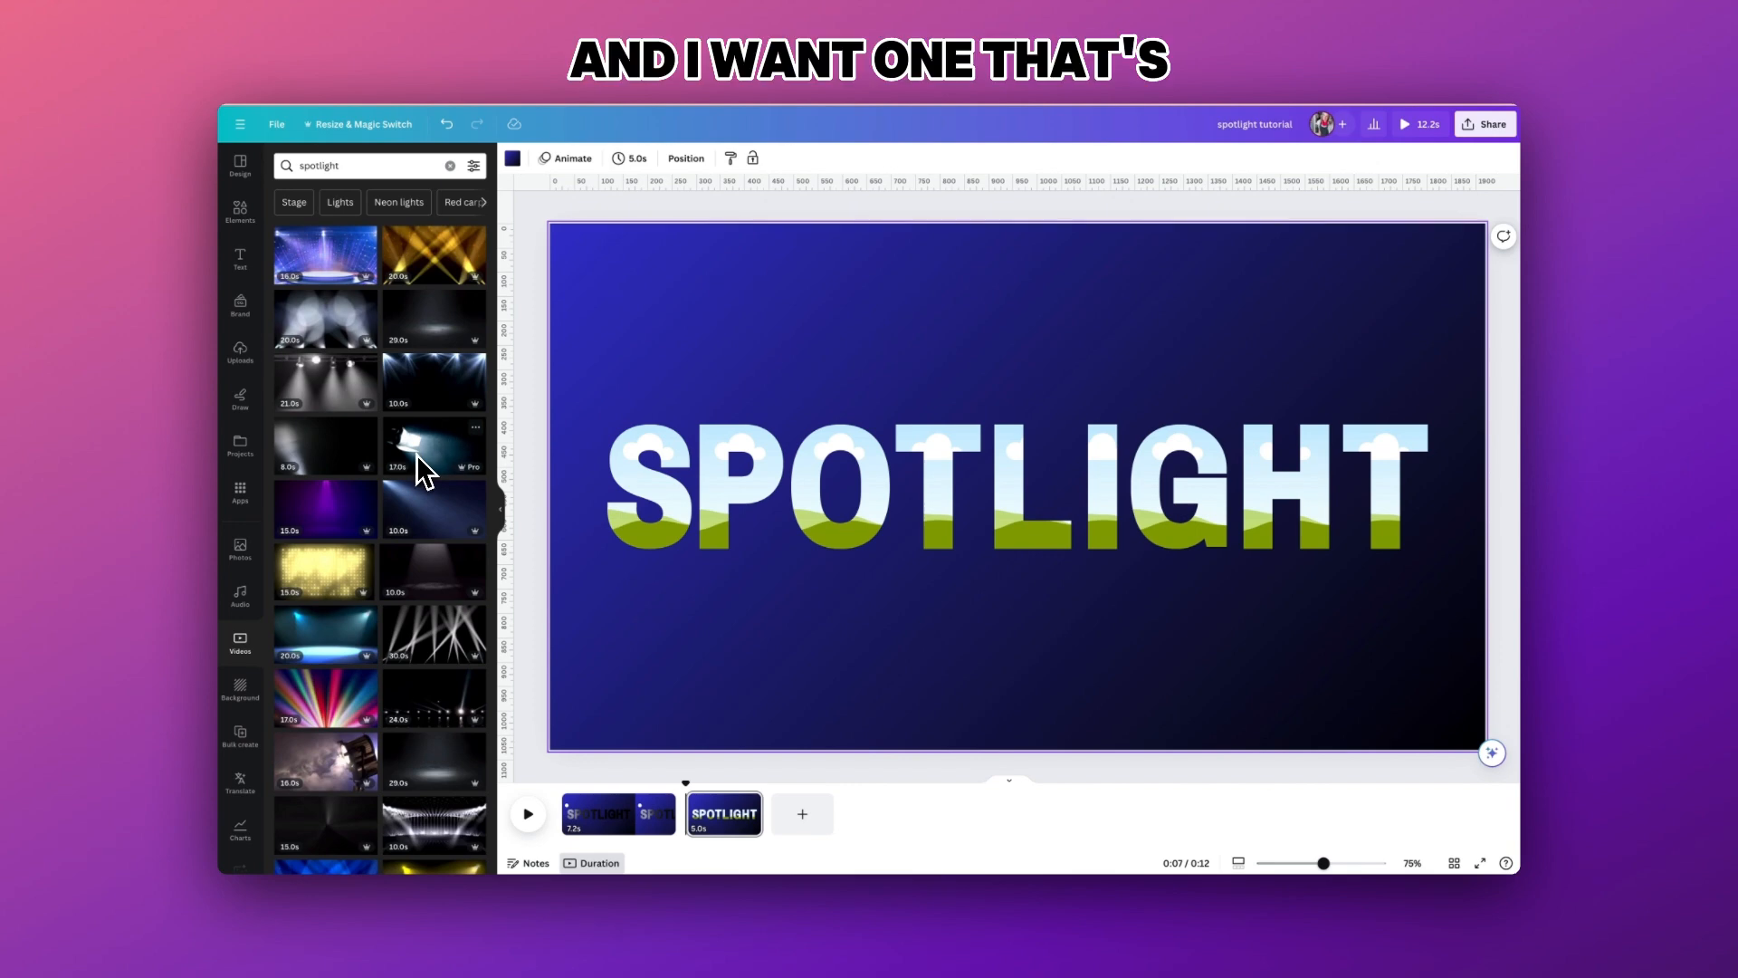
mouse_move(327, 394)
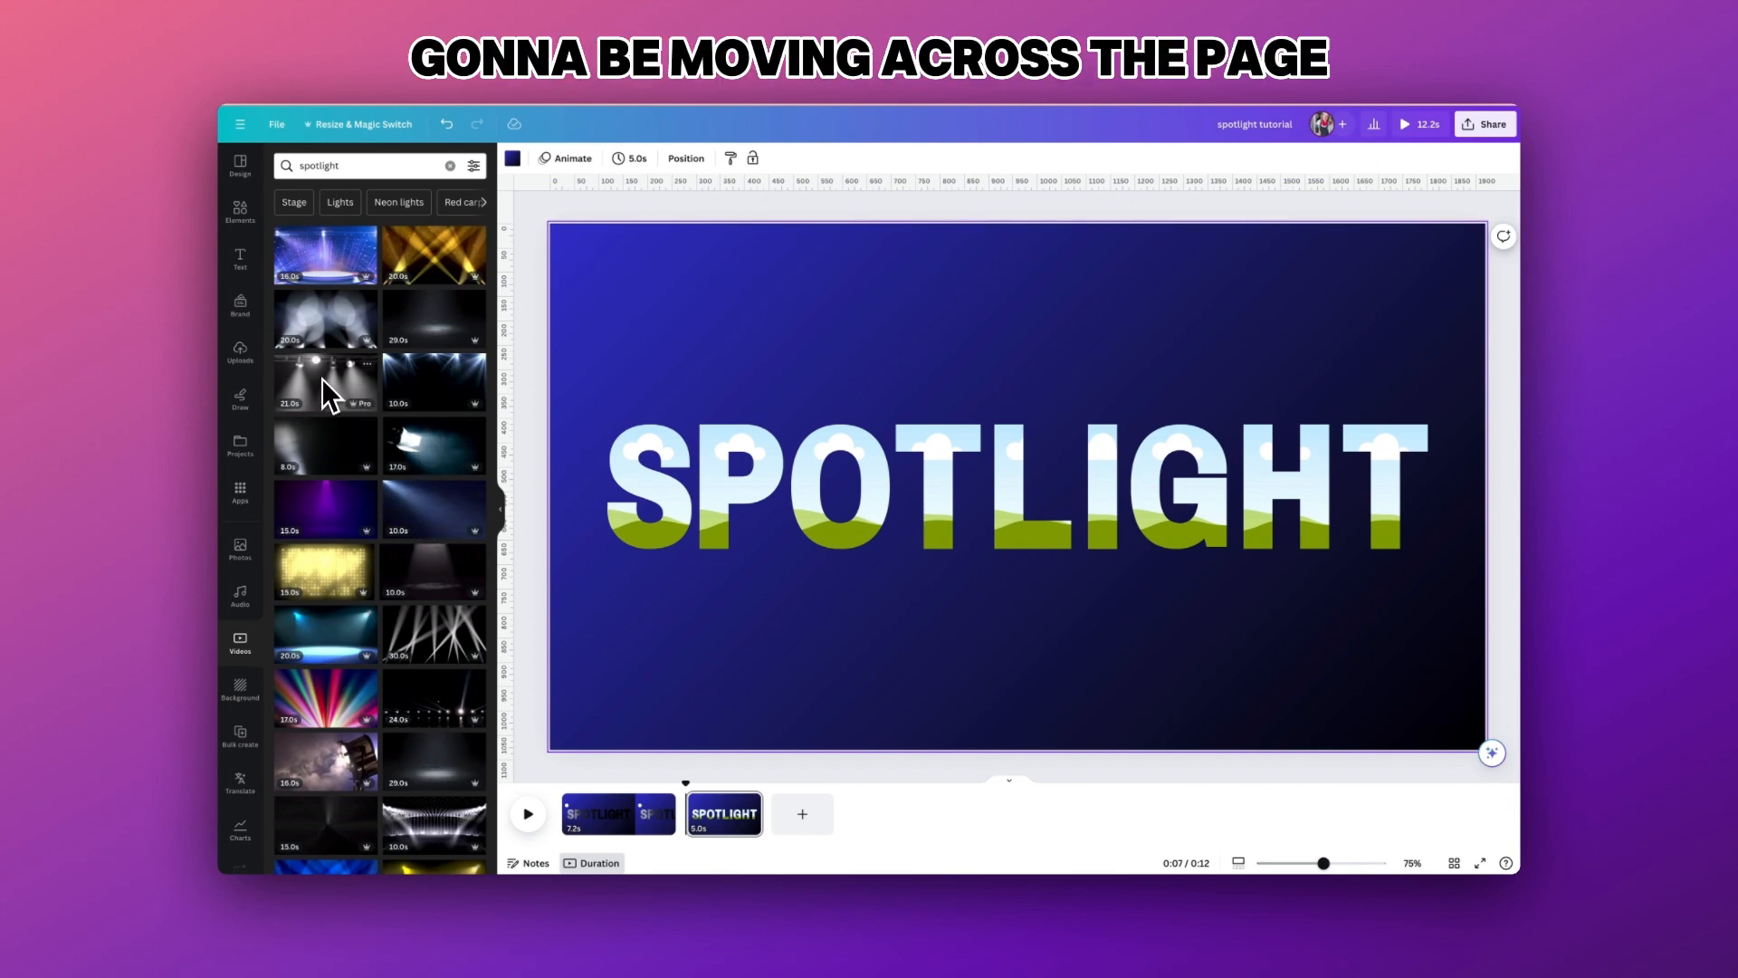
click(324, 445)
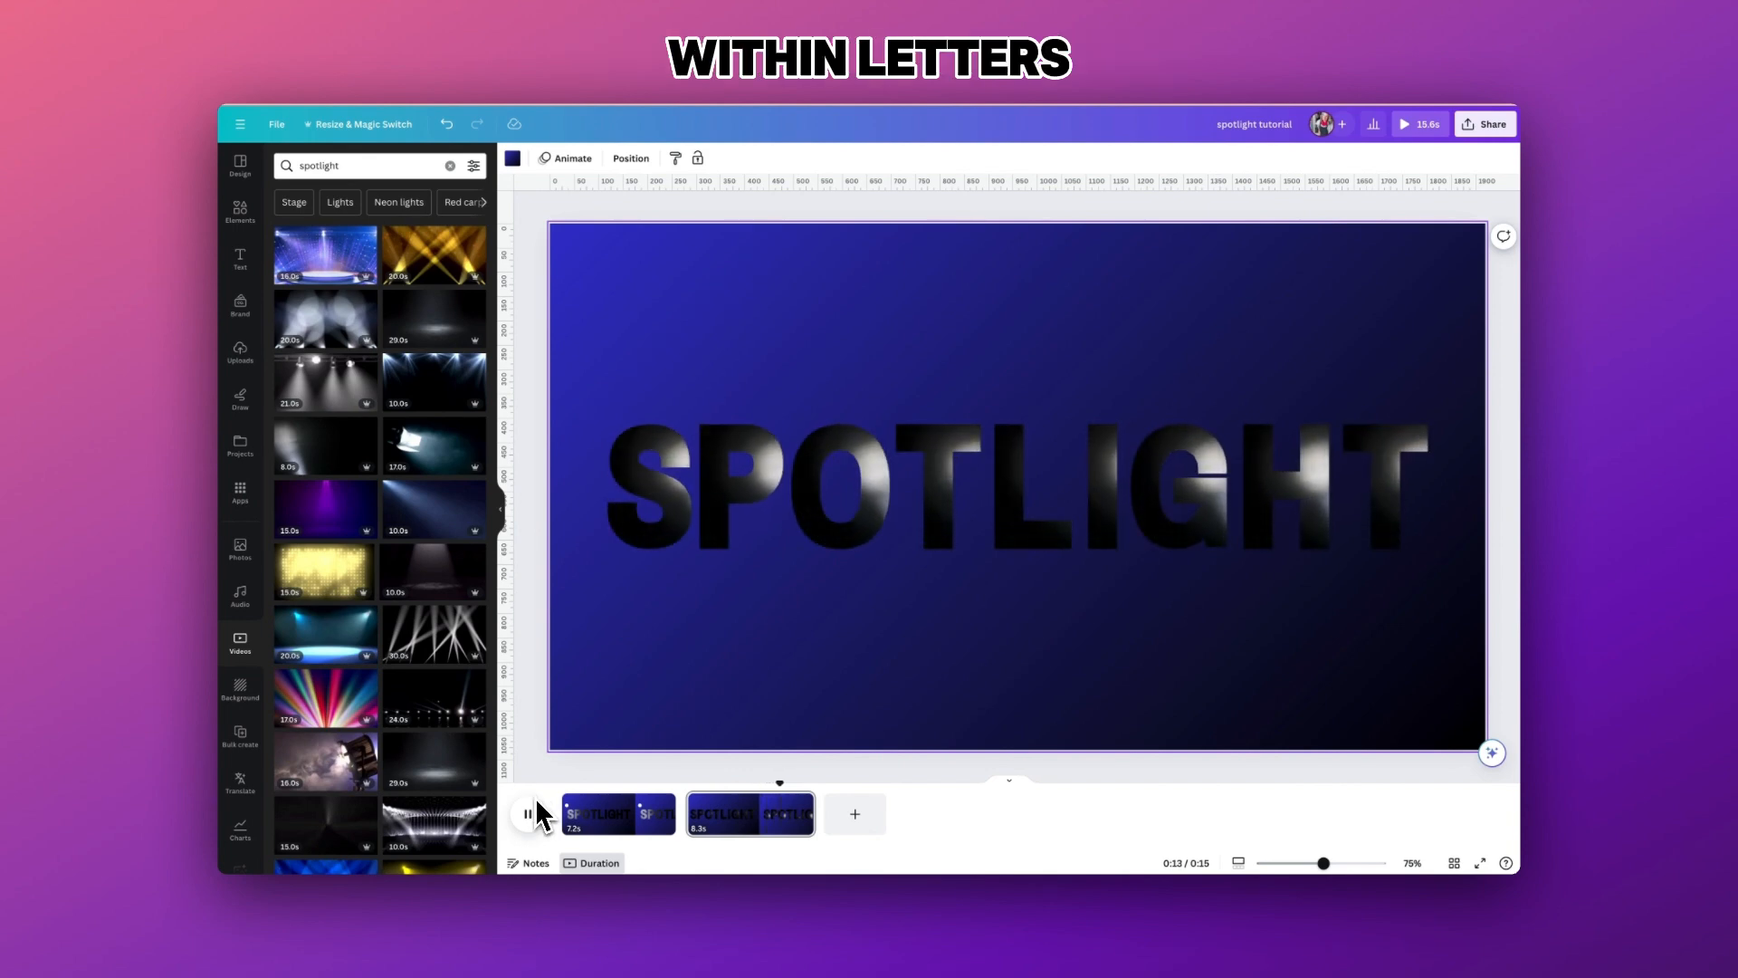
- Pause the preview and reposition the spotlight clip inside the S, P and G frames
click(527, 813)
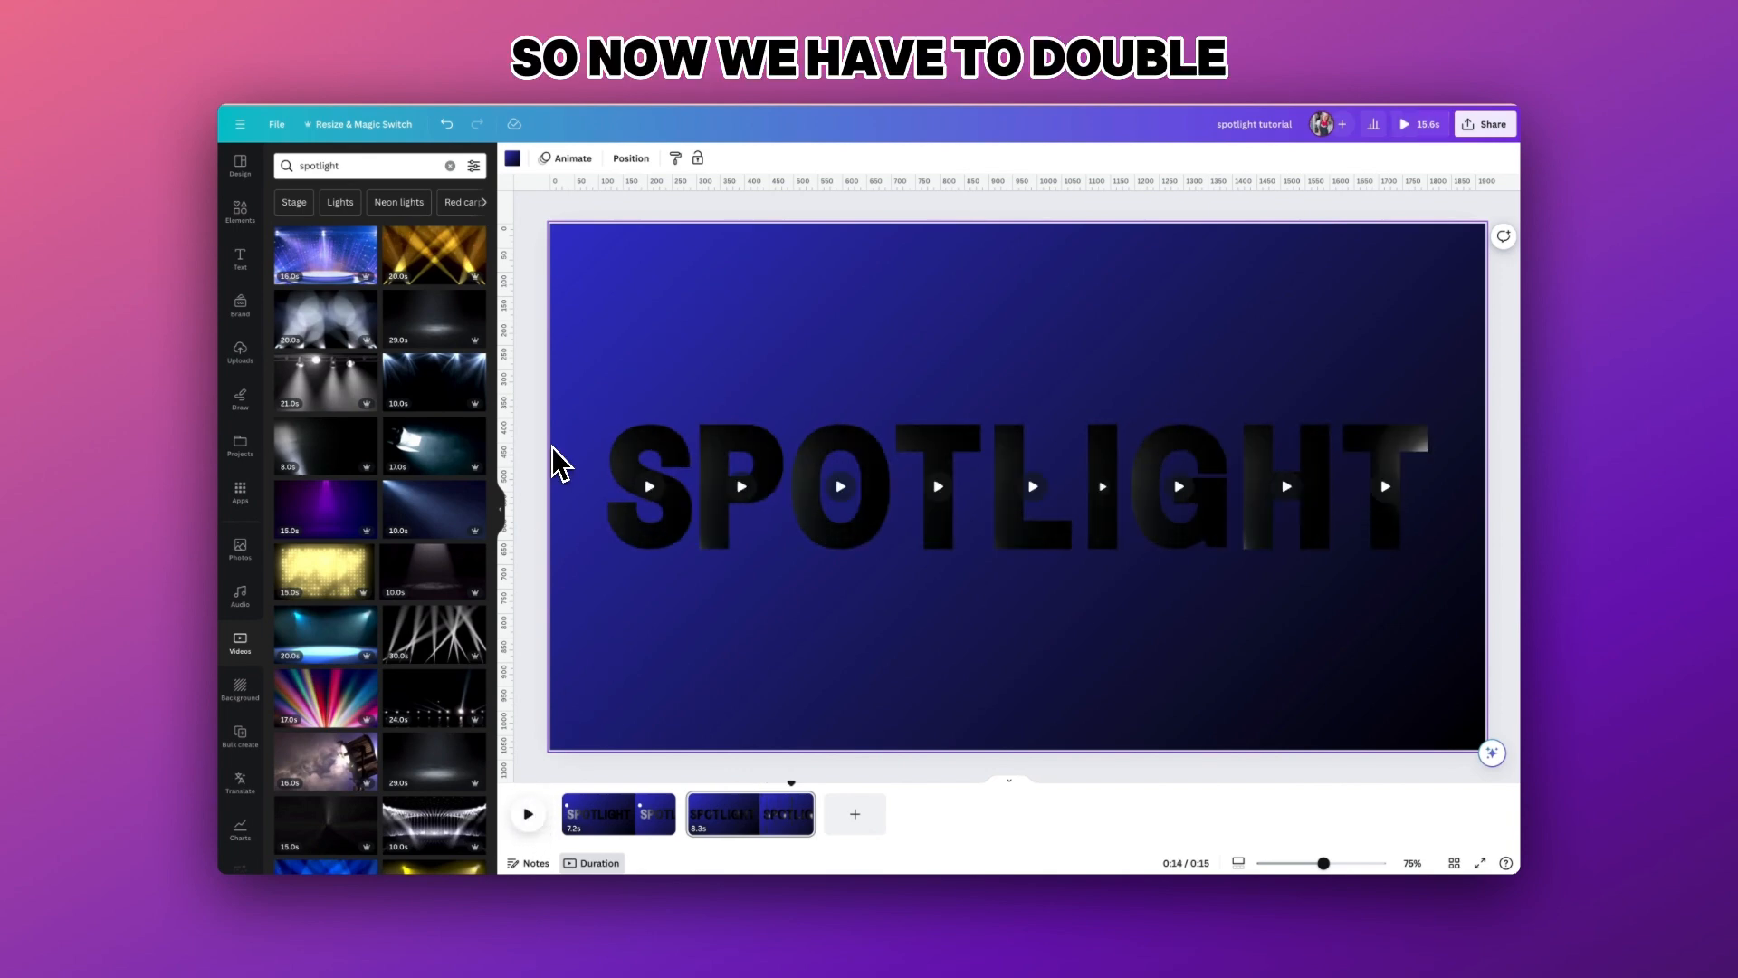
double_click(648, 488)
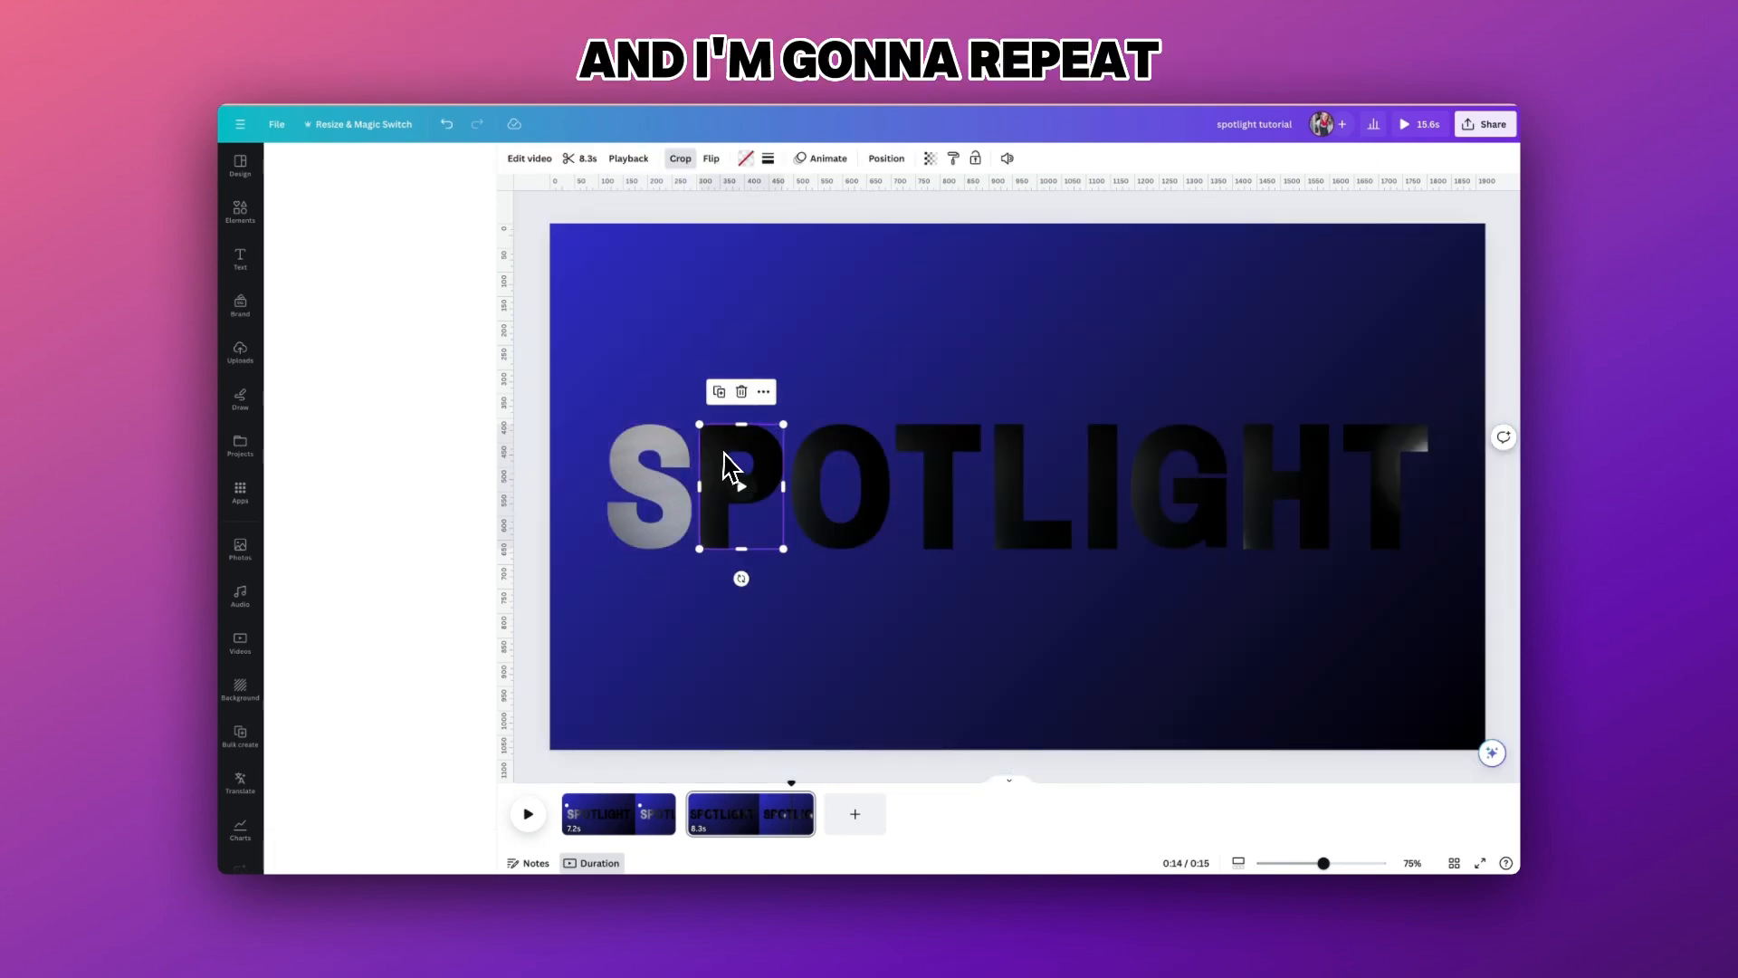
click(680, 158)
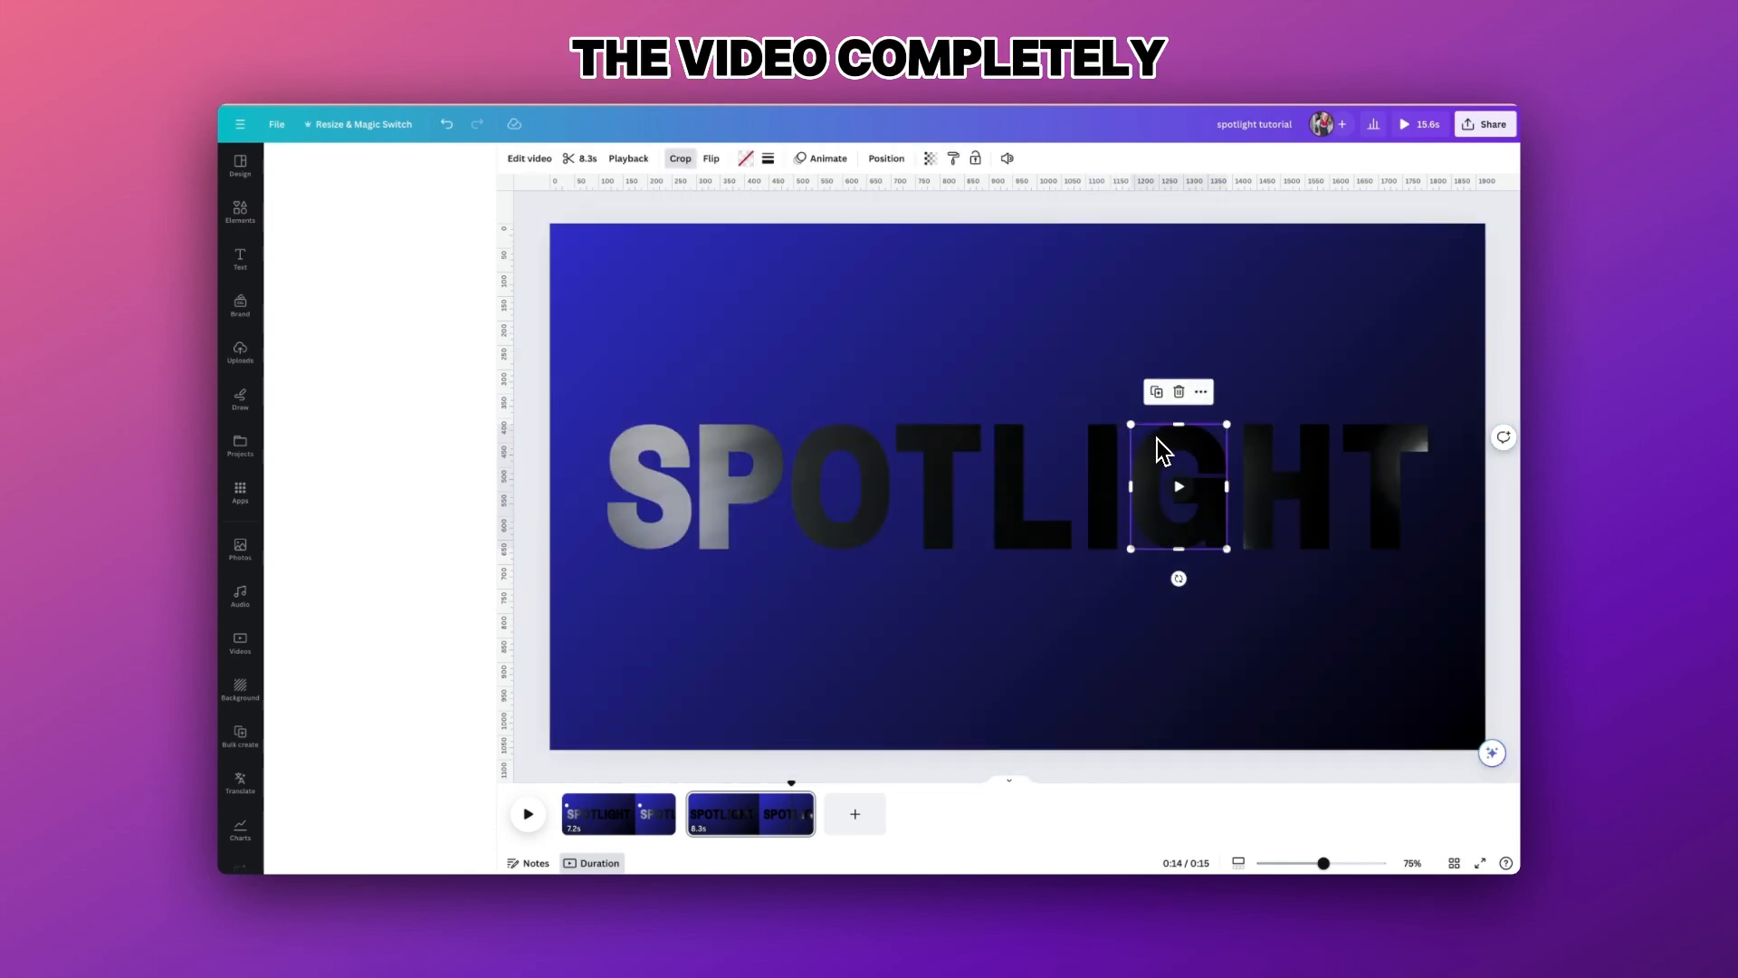
click(680, 157)
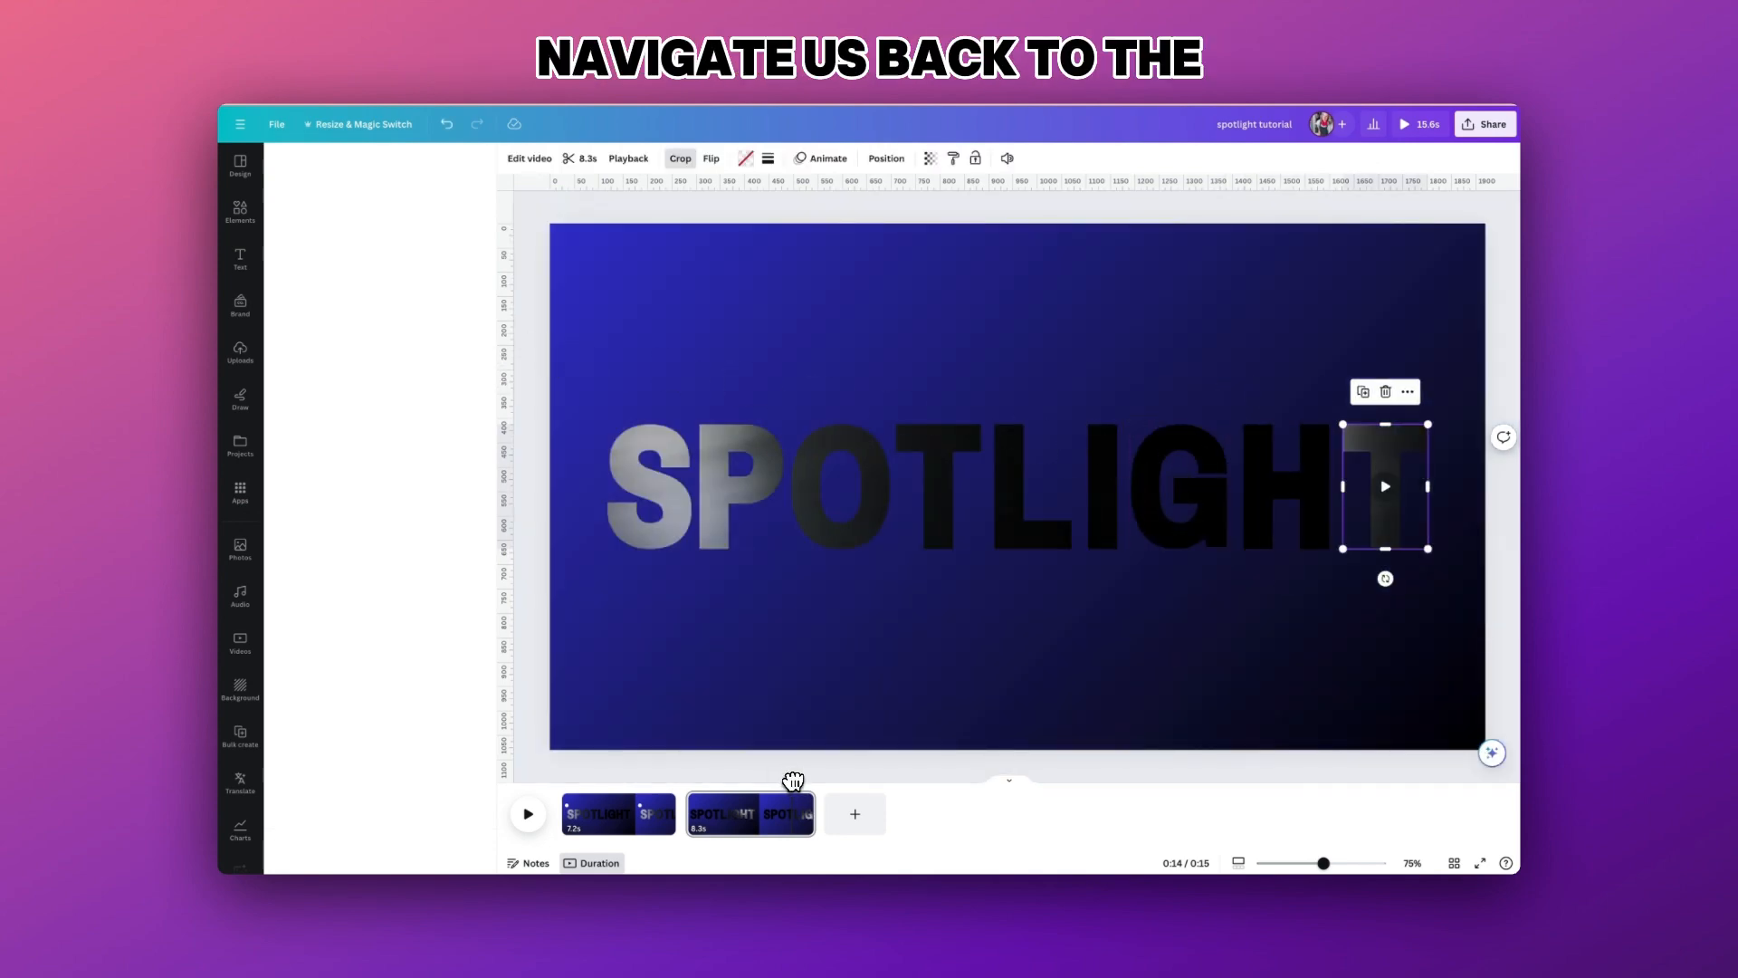
- Add a white circle as the ball and place it above the letter S
click(528, 814)
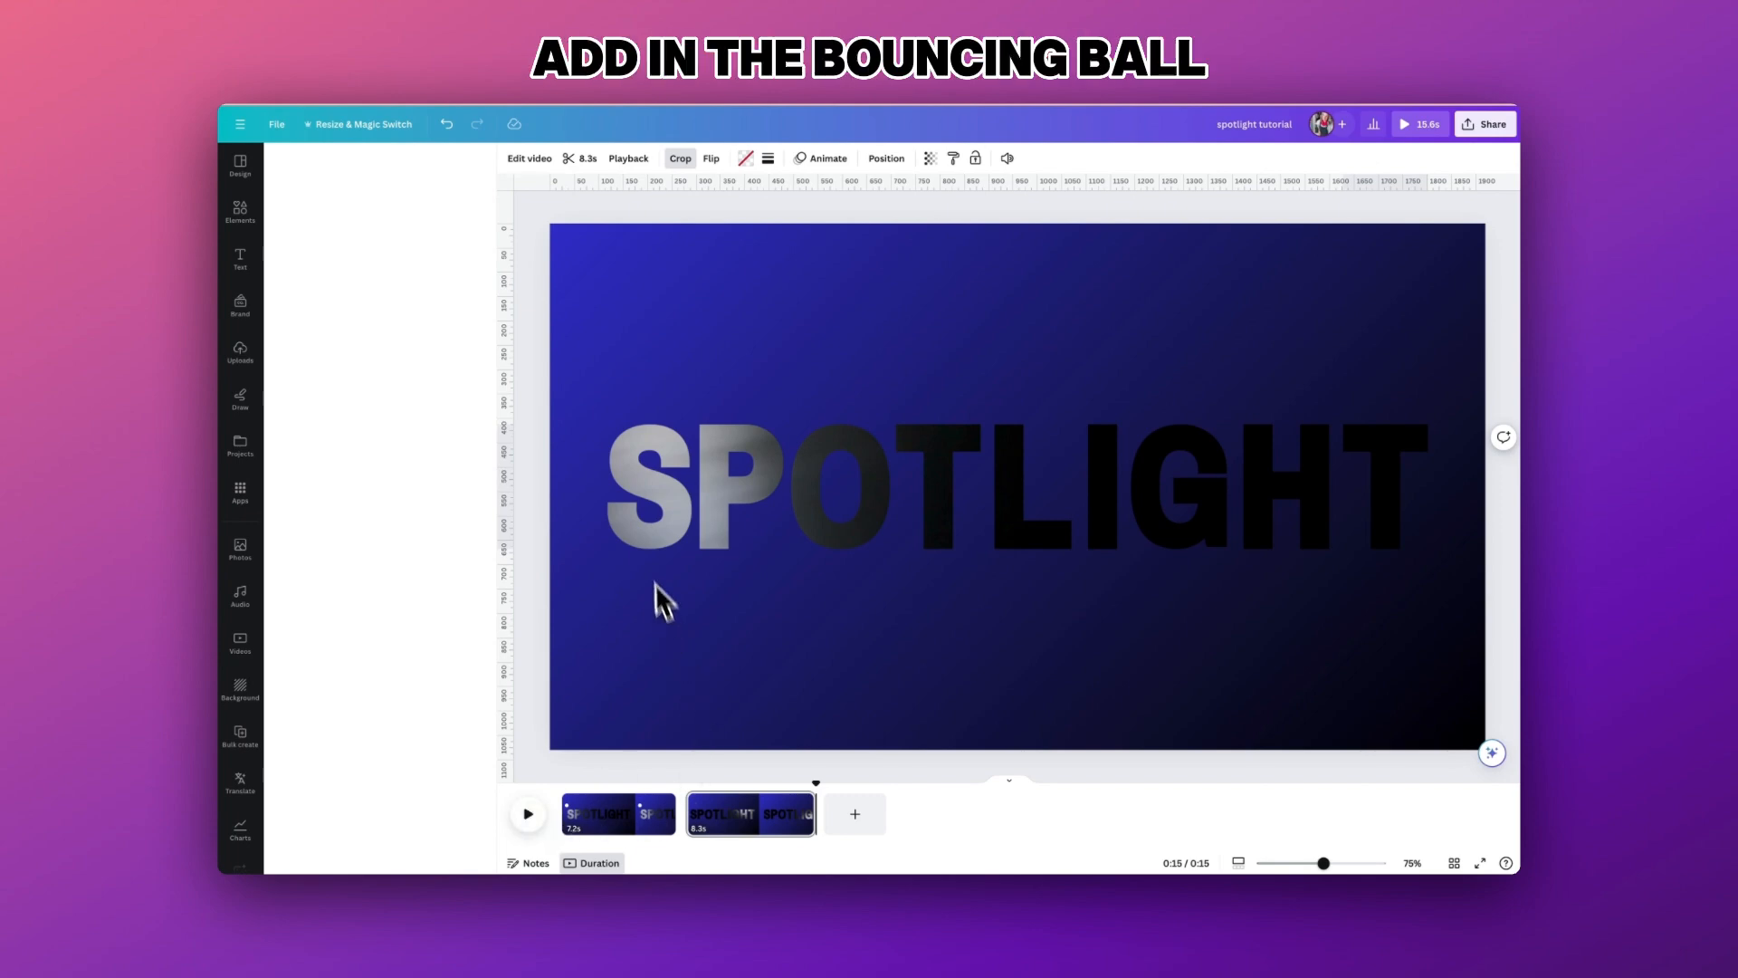
click(239, 210)
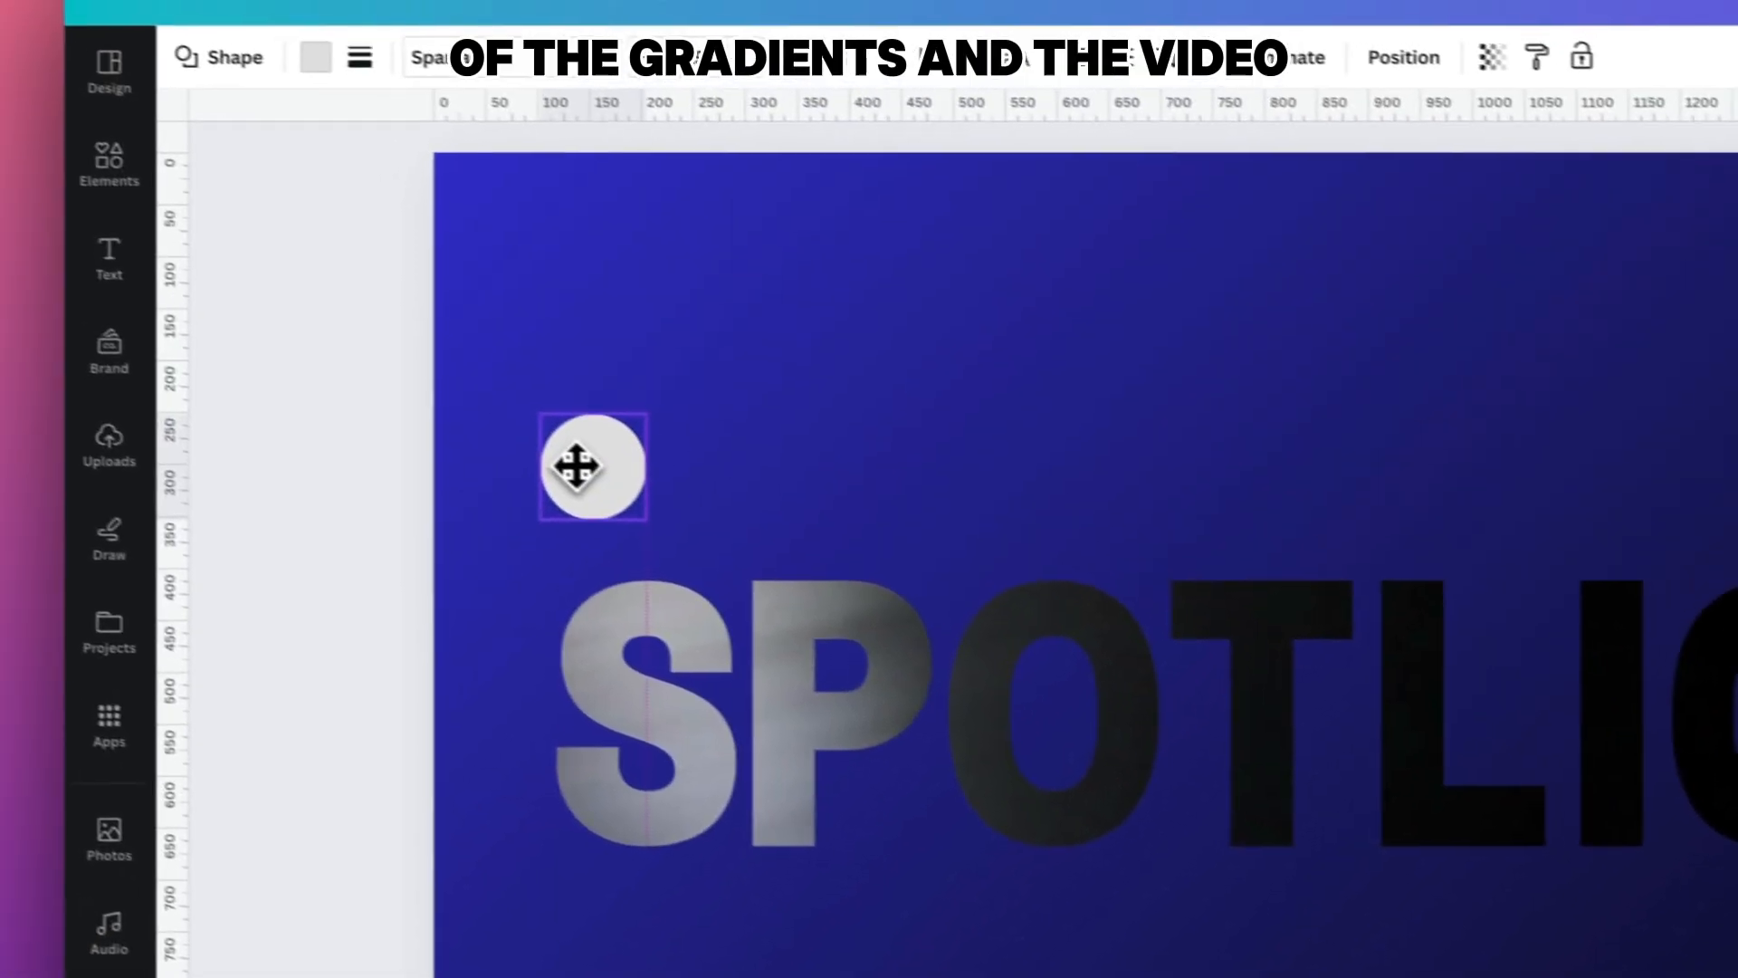
click(591, 466)
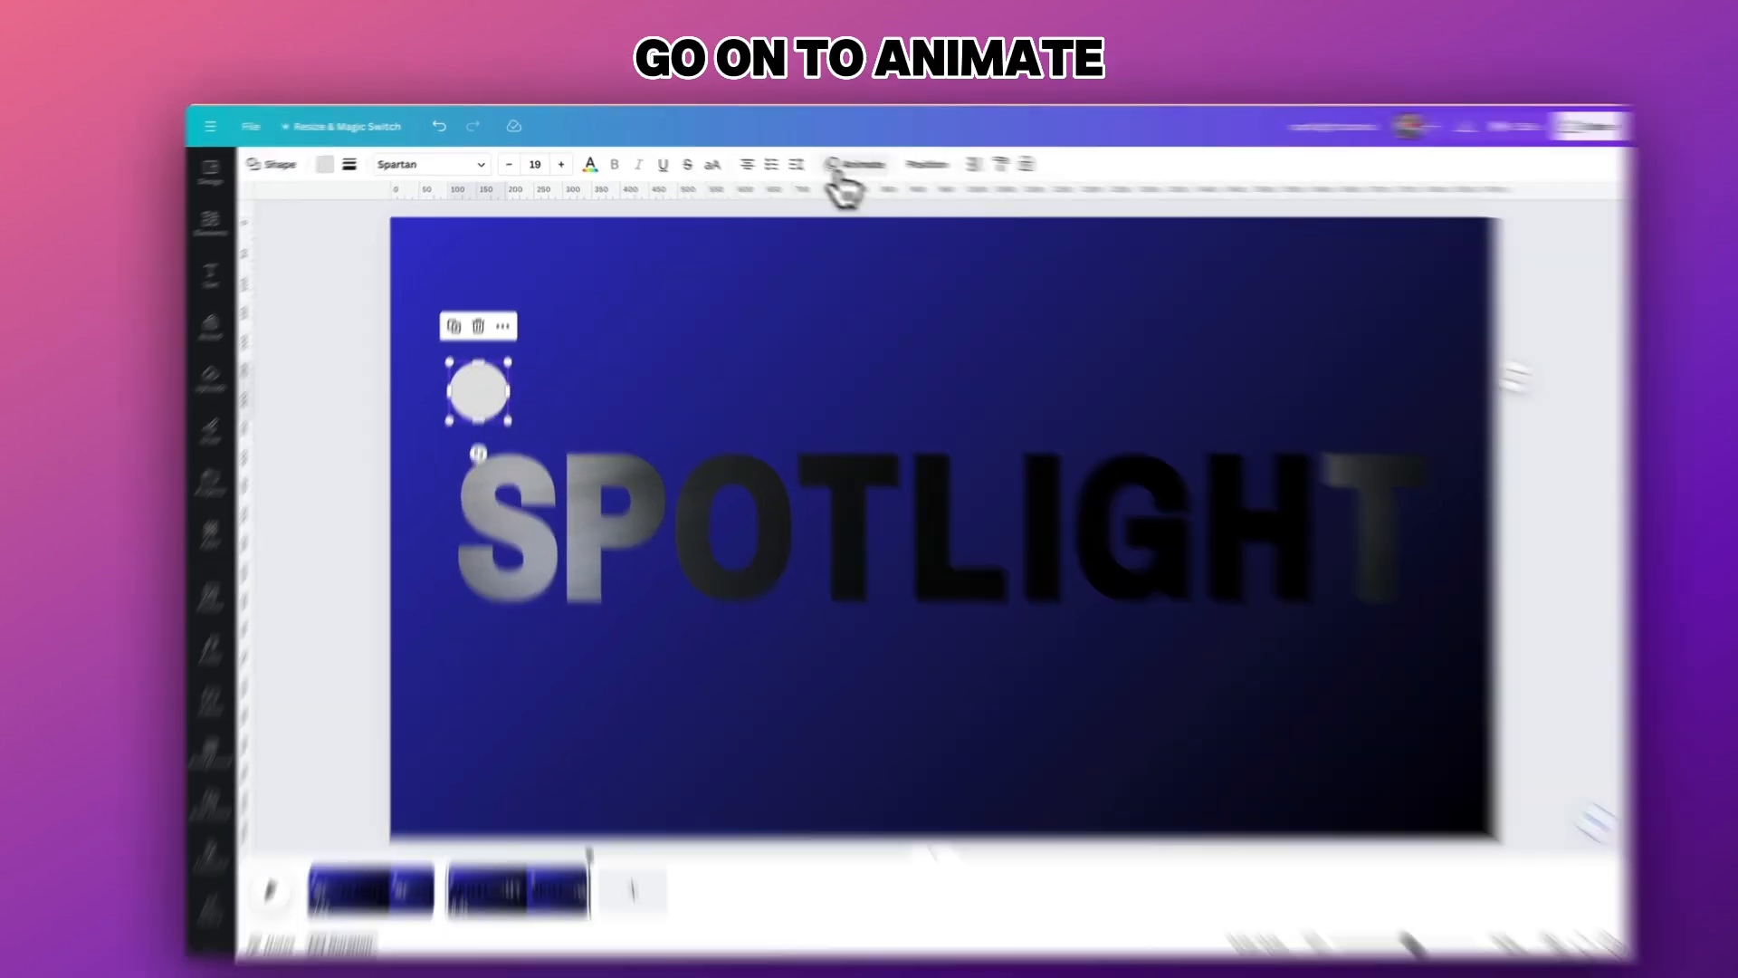
- Start Create an Animation for the ball and draw its path over the letters
click(862, 164)
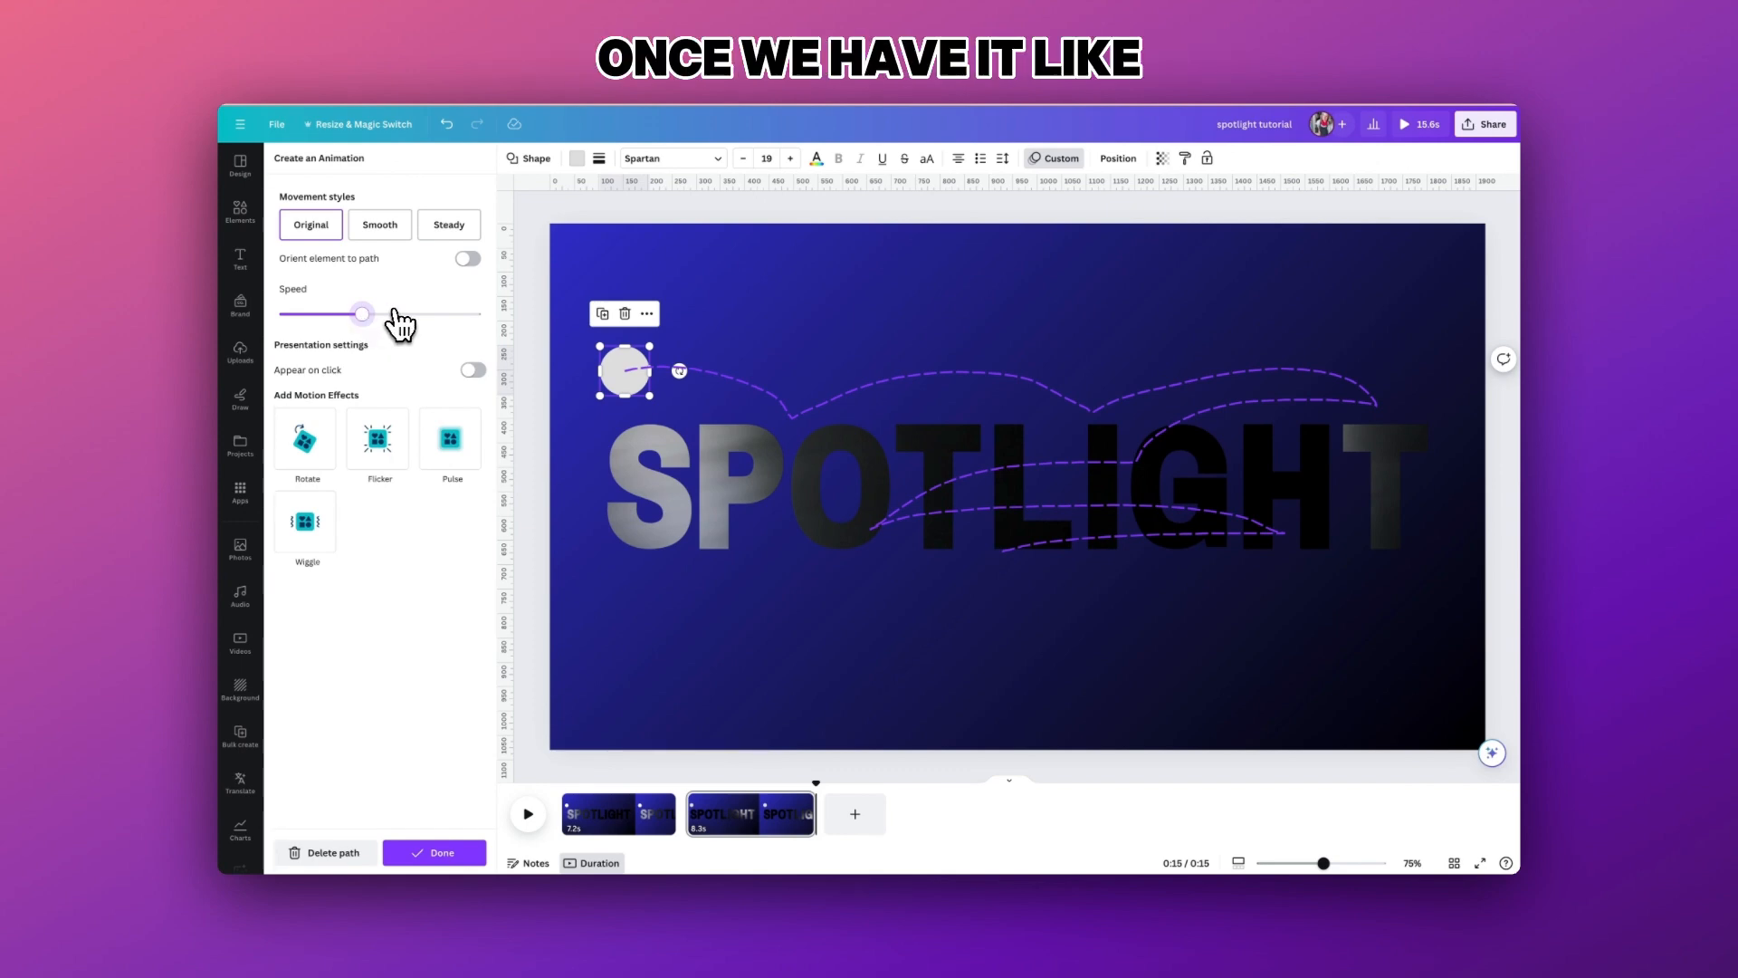
mouse_move(423, 314)
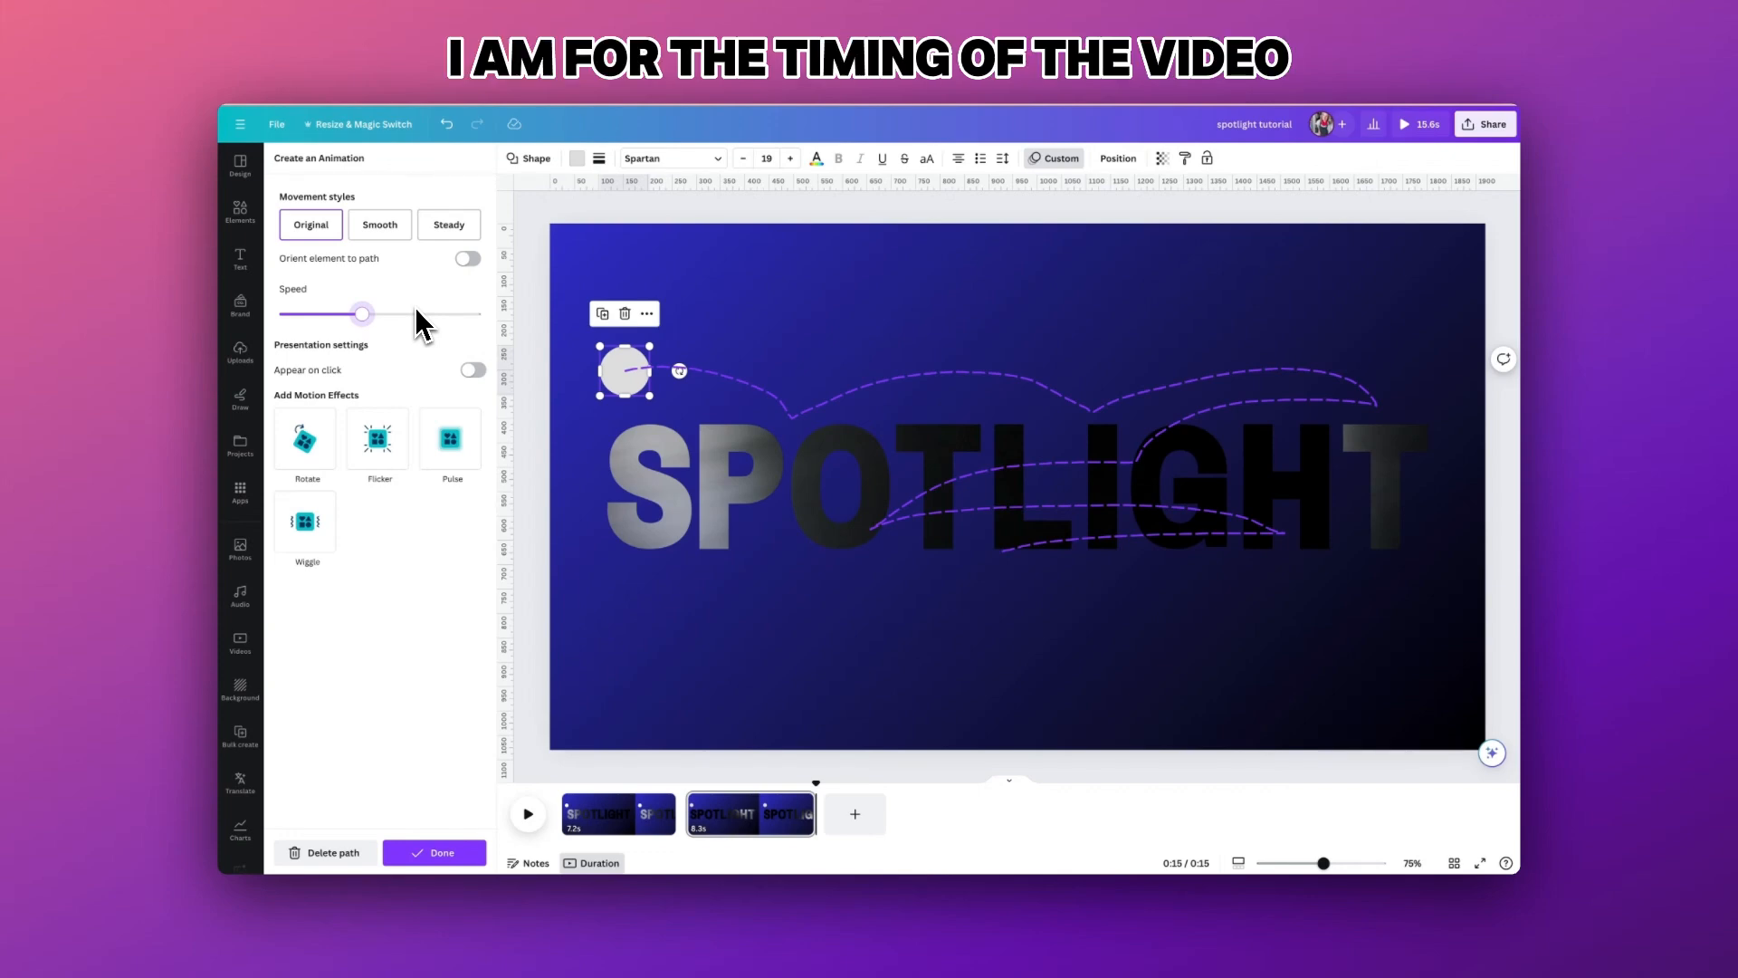
- Set the ball's path speed, add the Pulse motion effect and finish the animation
click(450, 437)
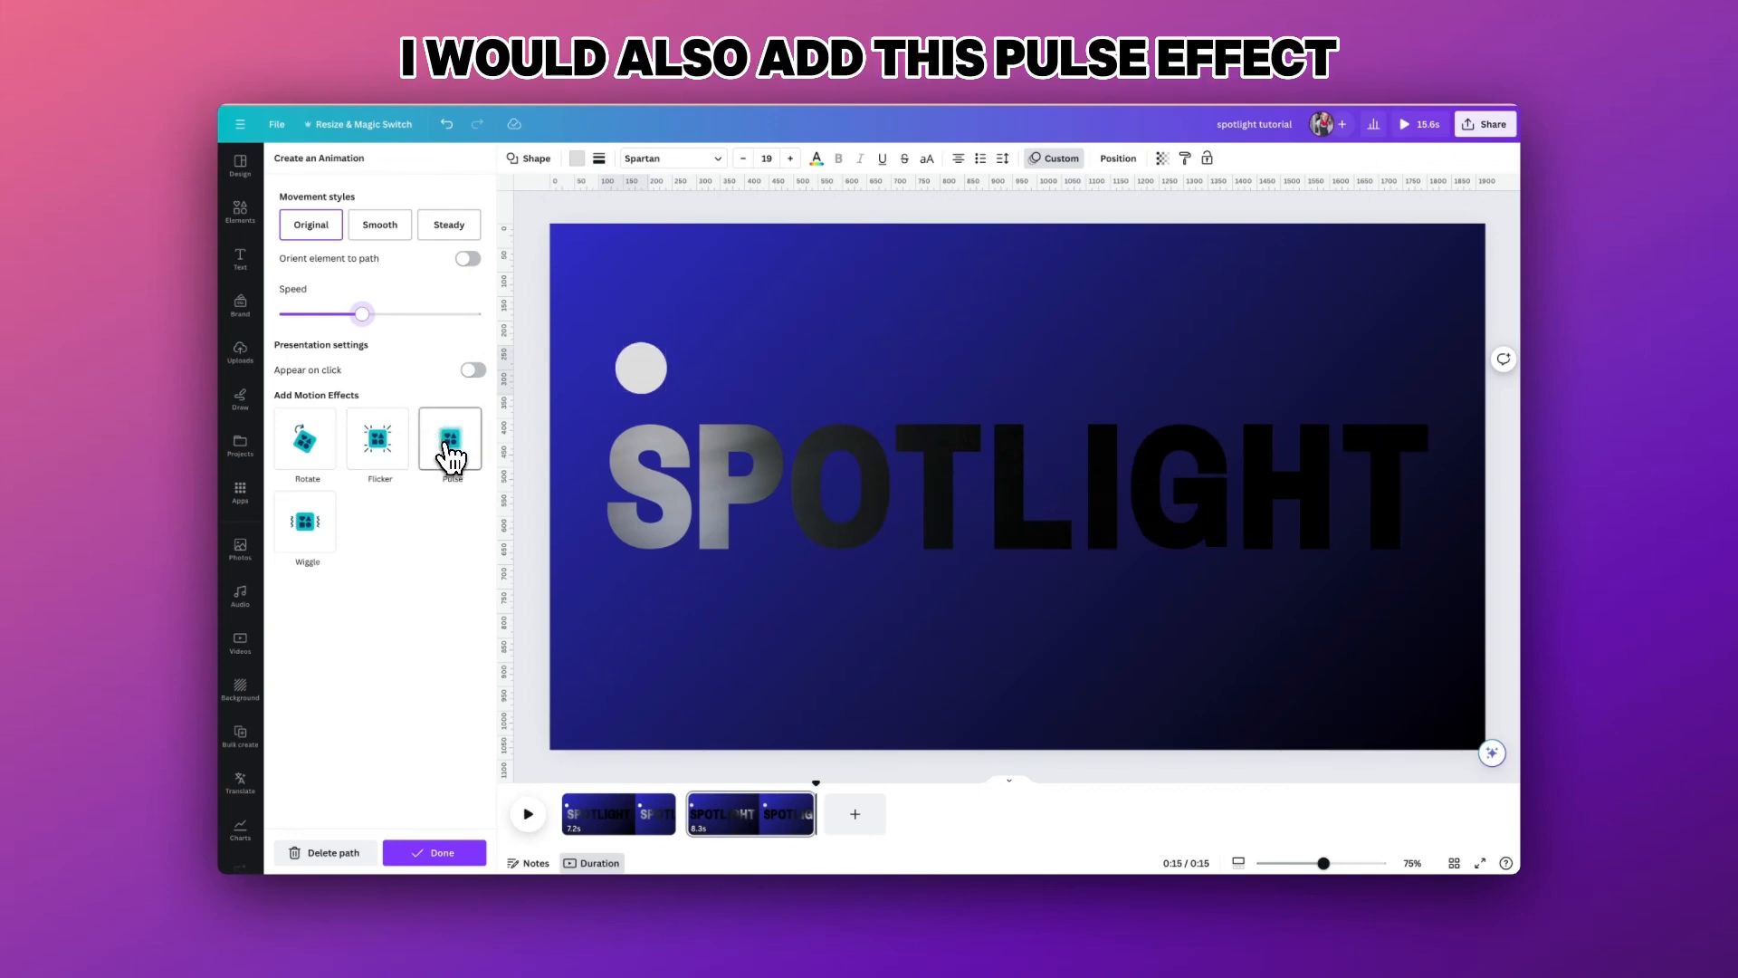
click(450, 439)
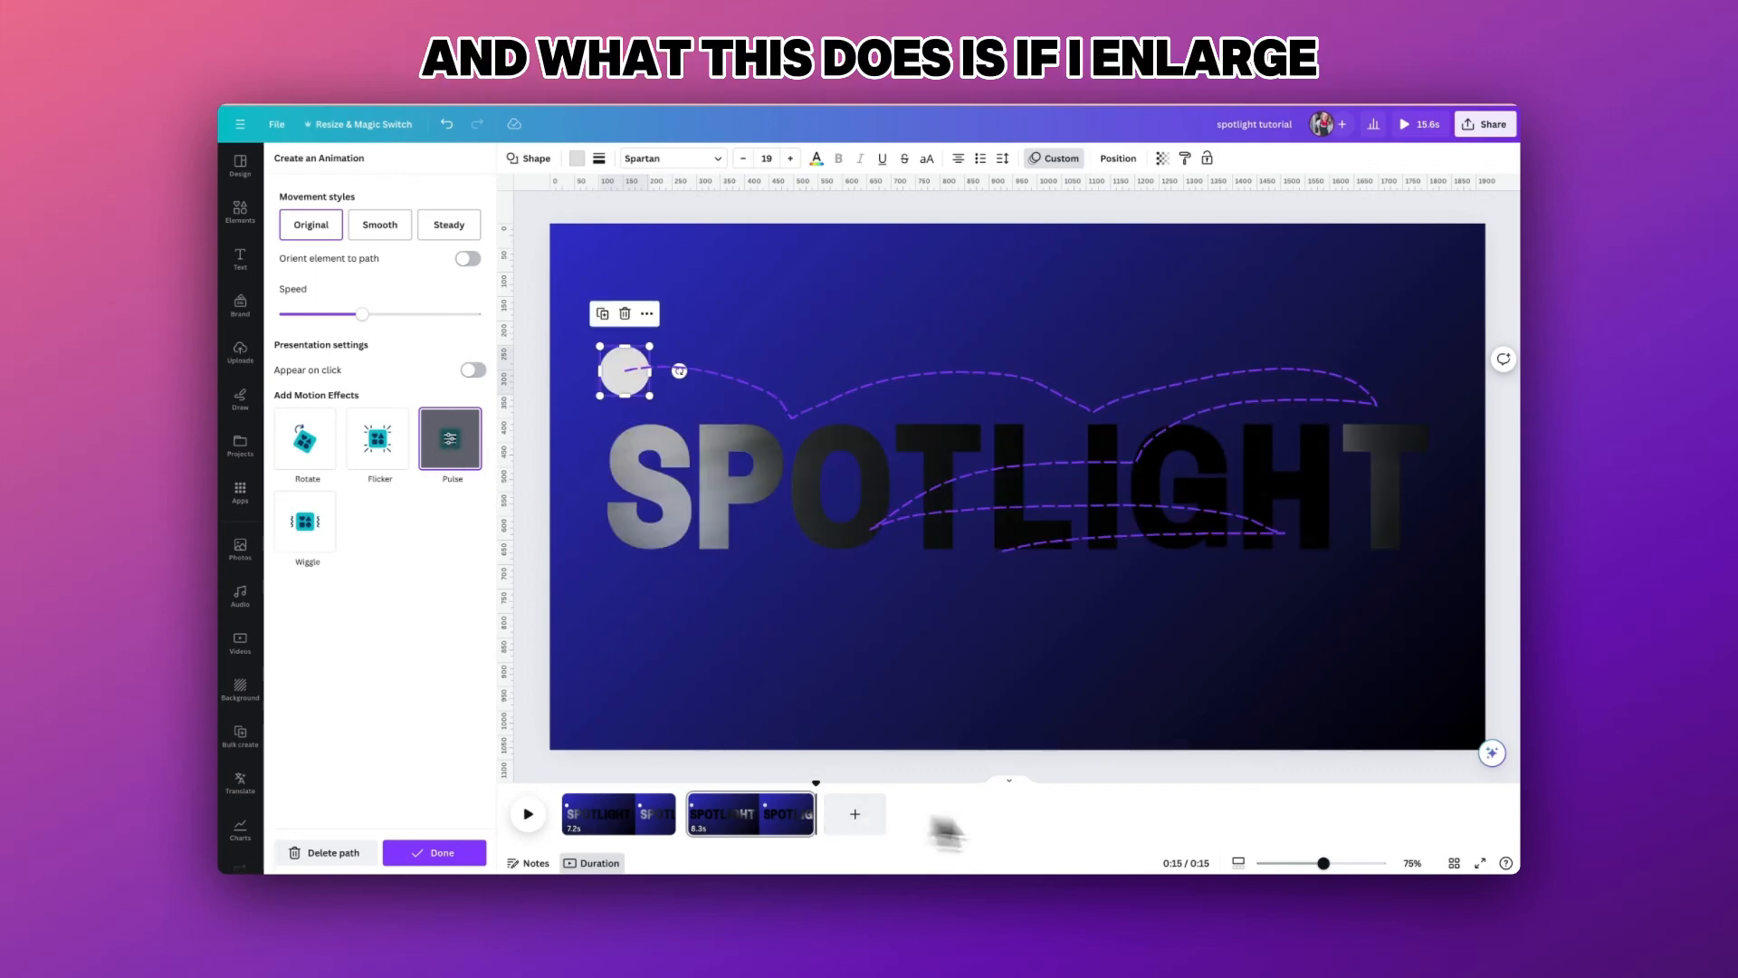
drag(1292, 863, 1347, 863)
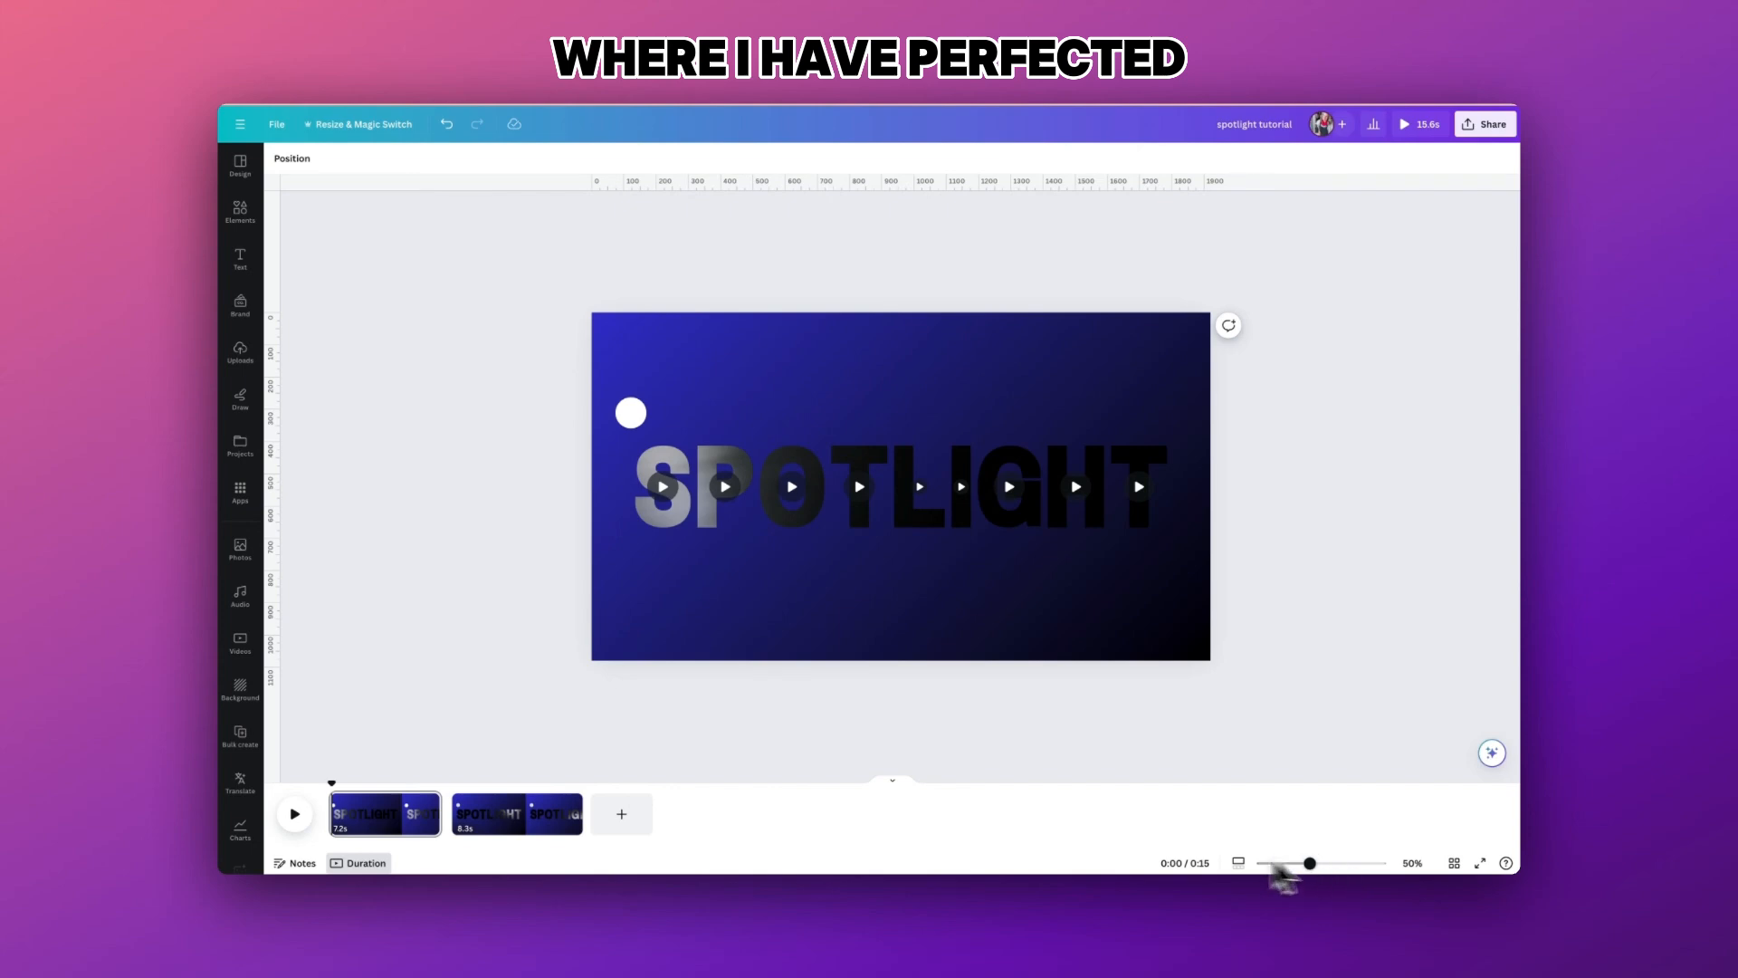
- Zoom the page view and play the finished animation from the beginning
drag(1308, 863, 1319, 863)
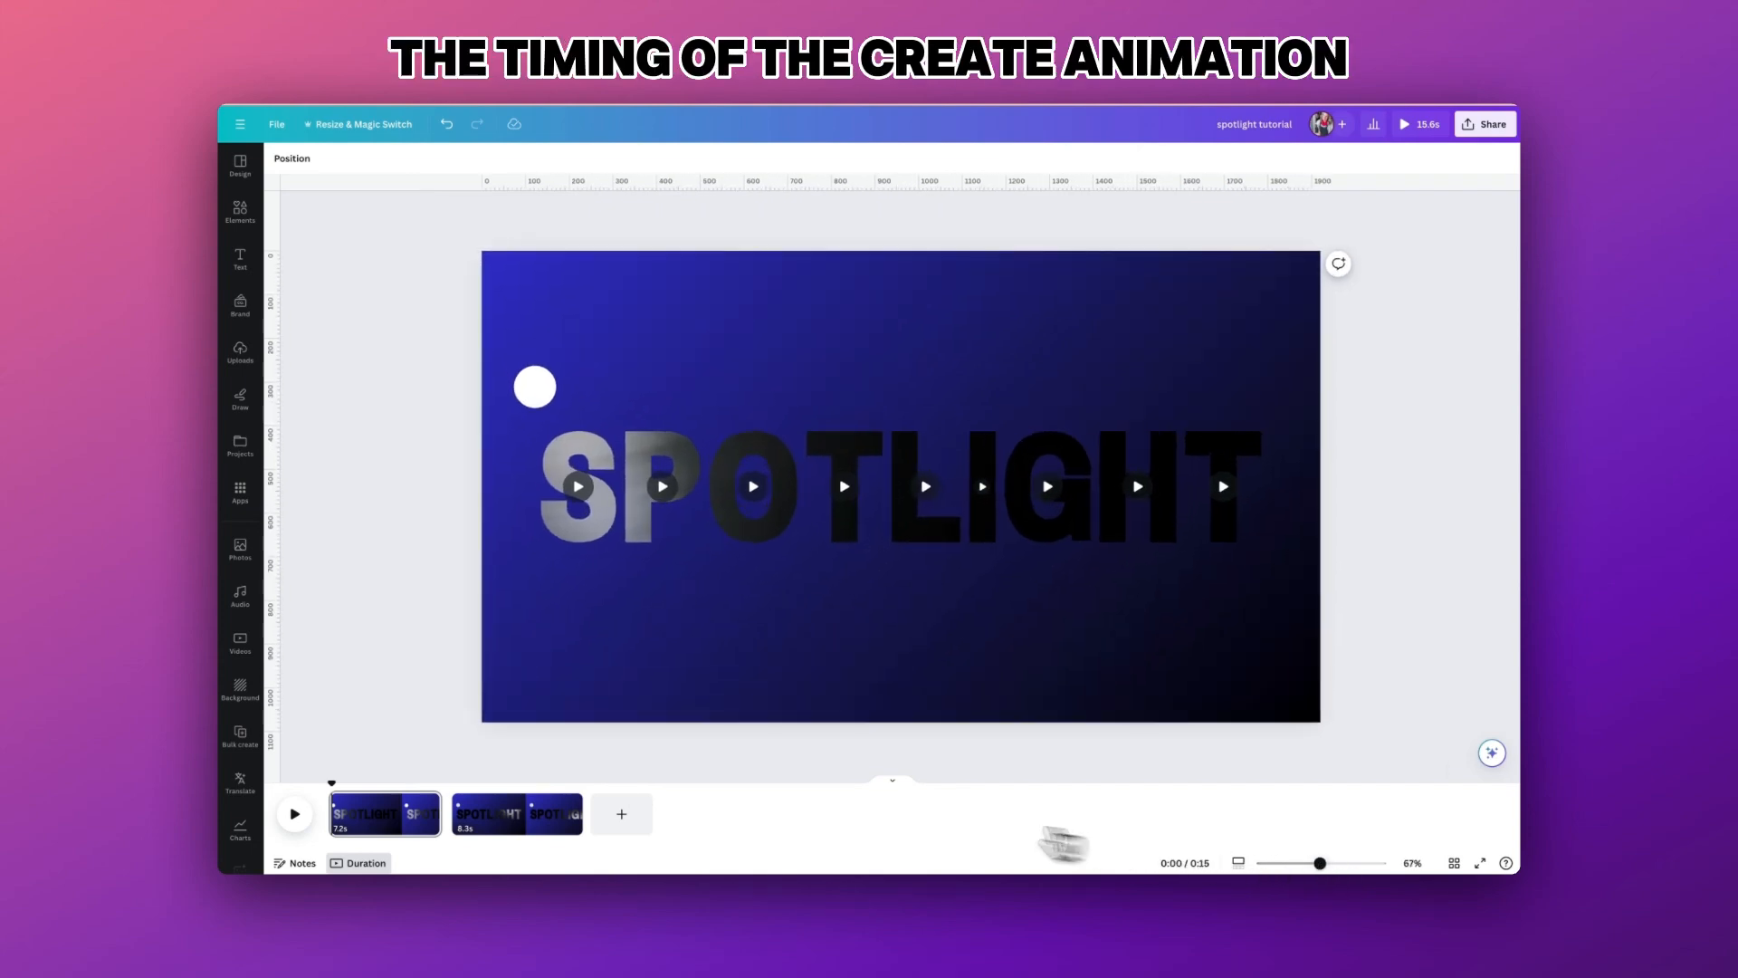
click(294, 813)
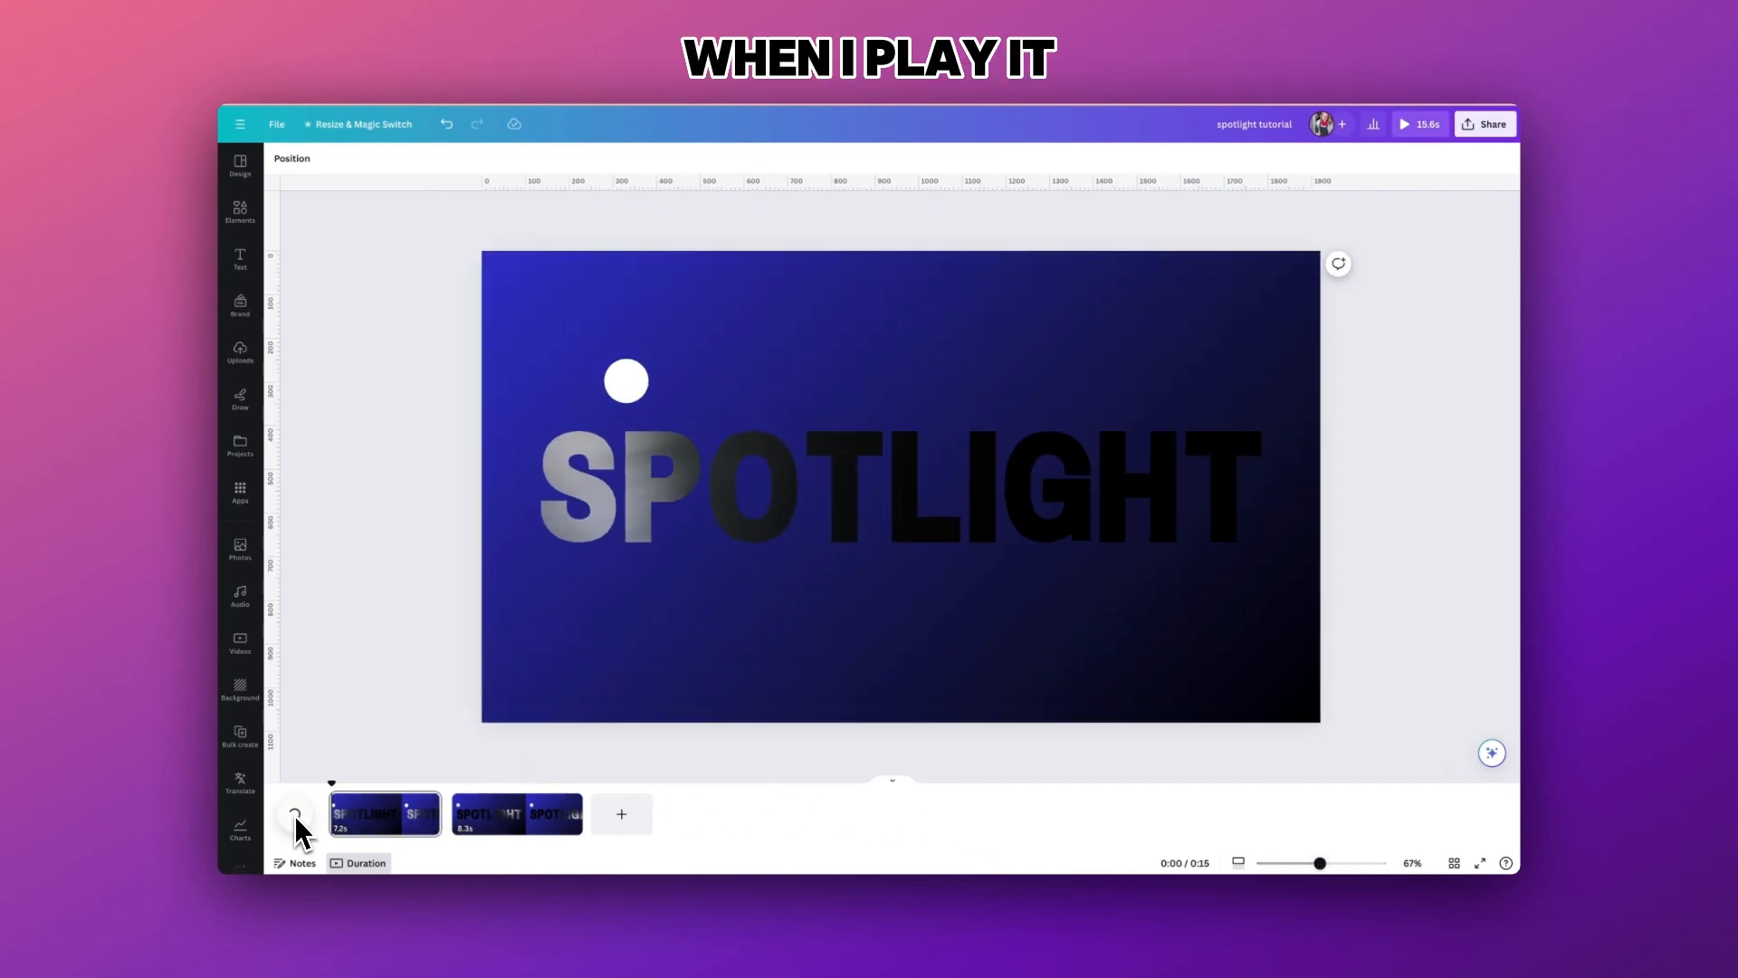
click(295, 813)
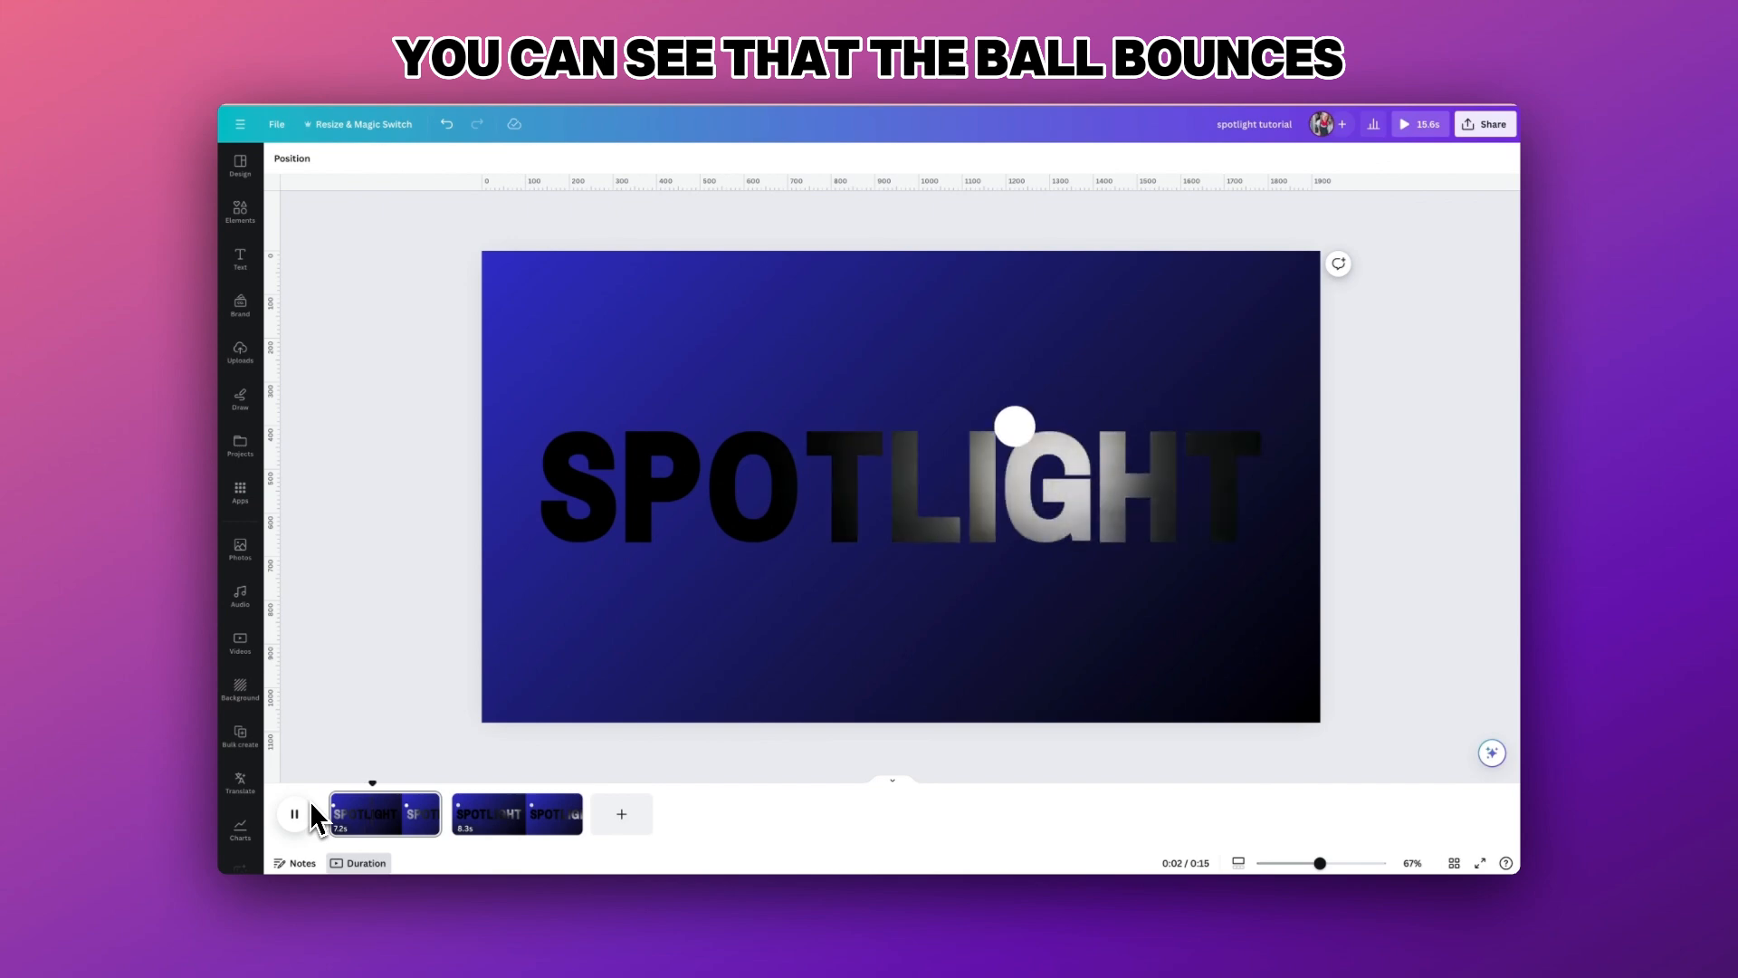